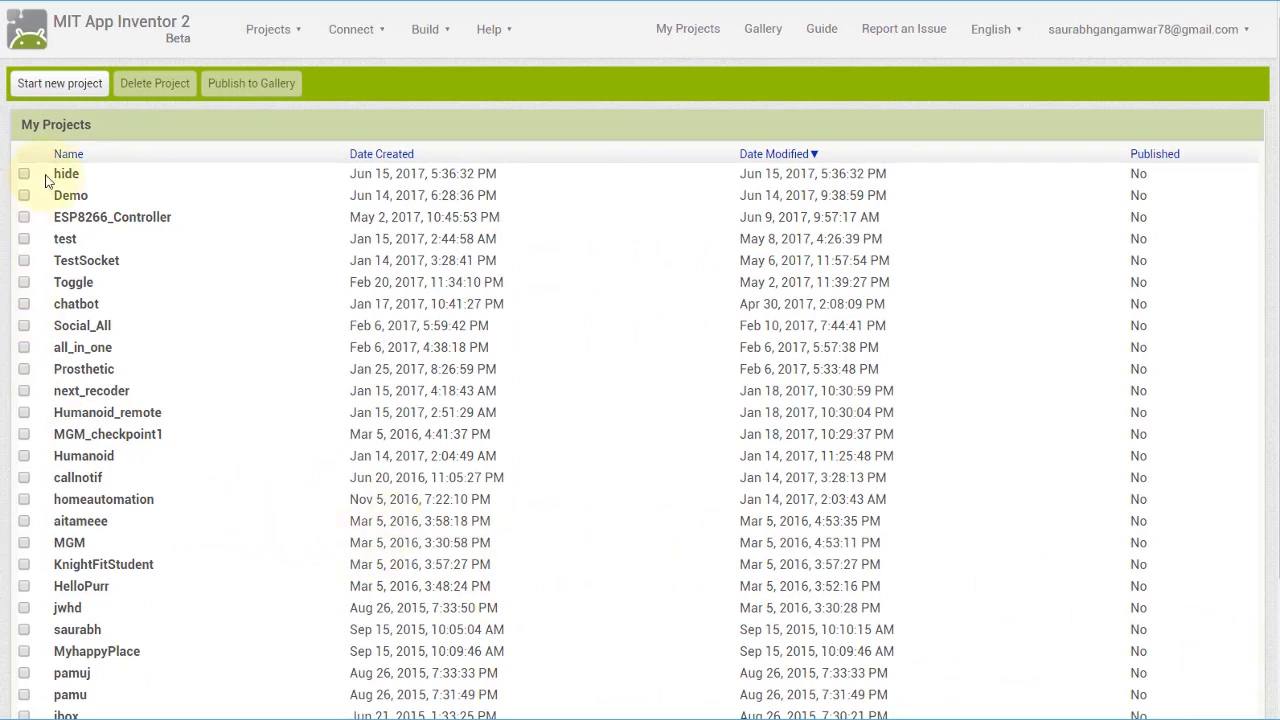
Start a new project named hideUI
click(59, 83)
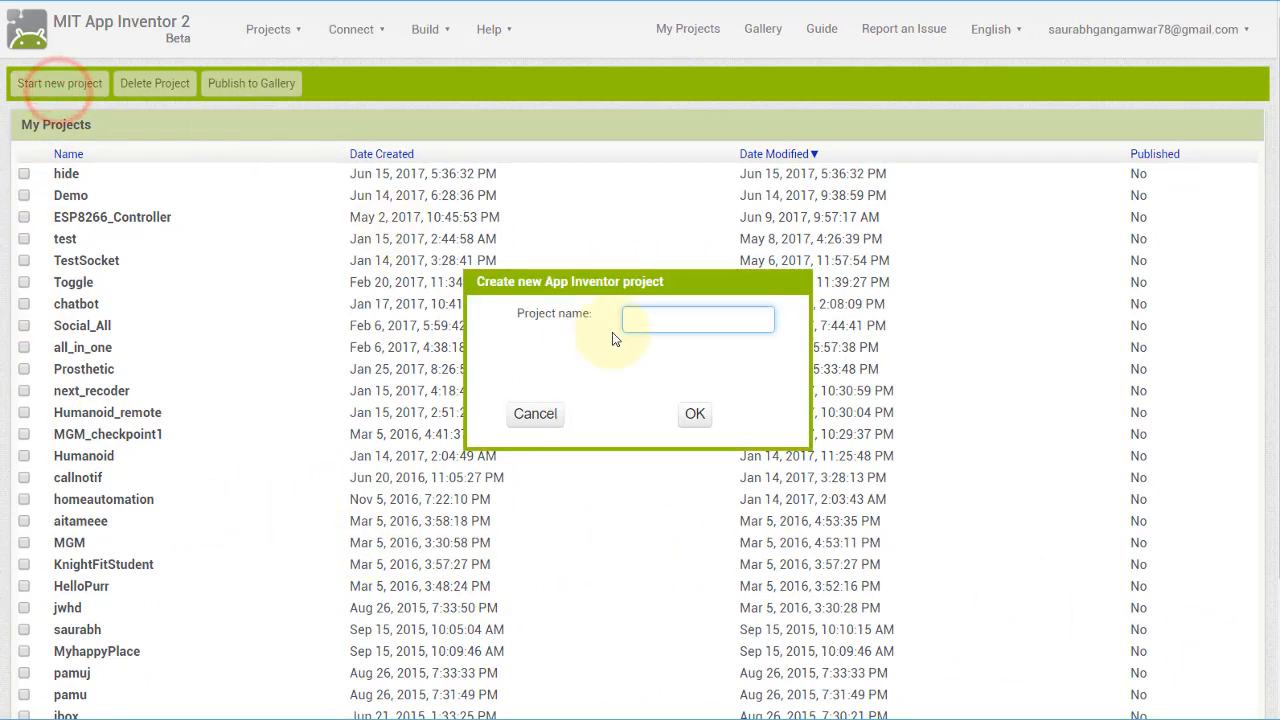
text(hideUI)
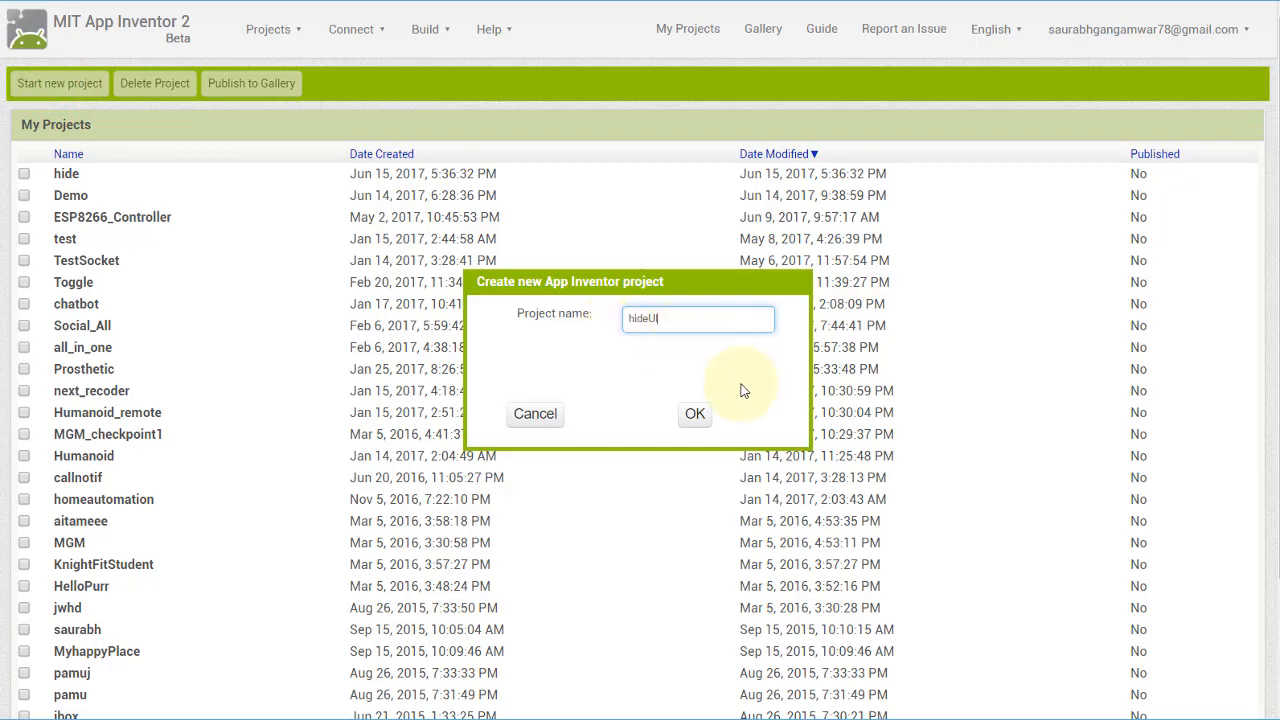
click(694, 413)
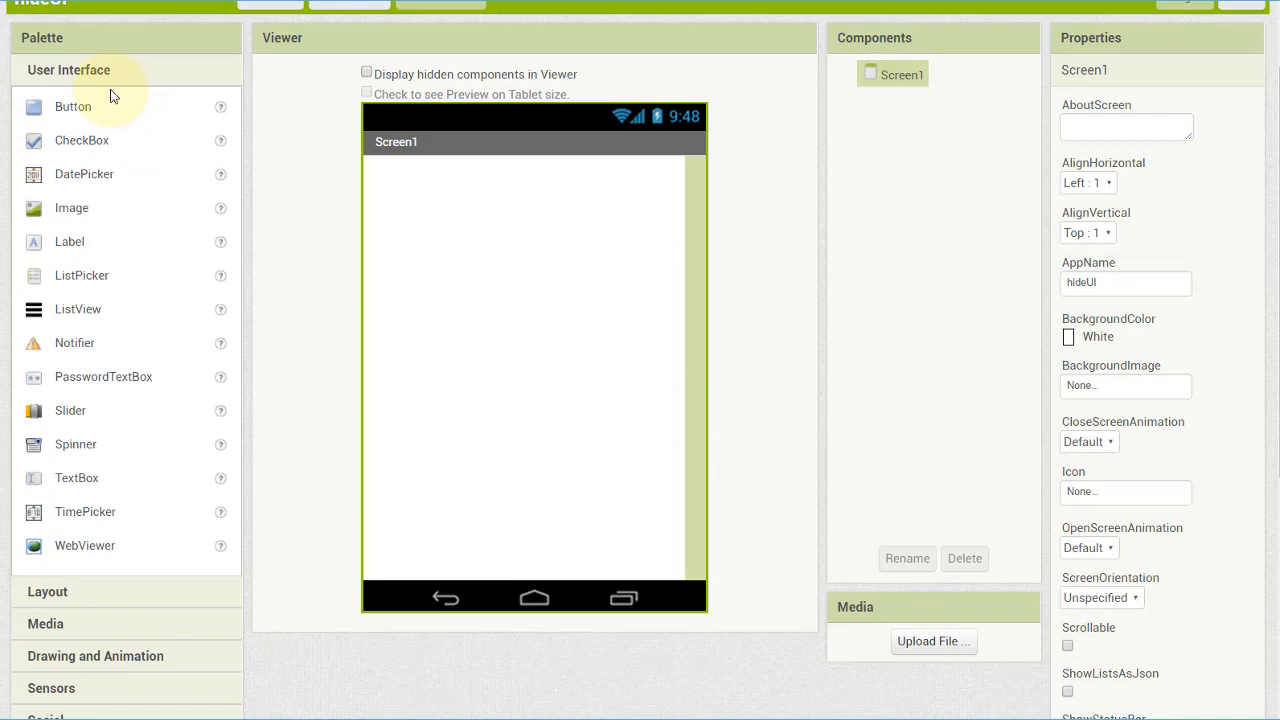
Drag Button components from the Palette onto Screen1 to place two buttons
drag(73, 106, 411, 186)
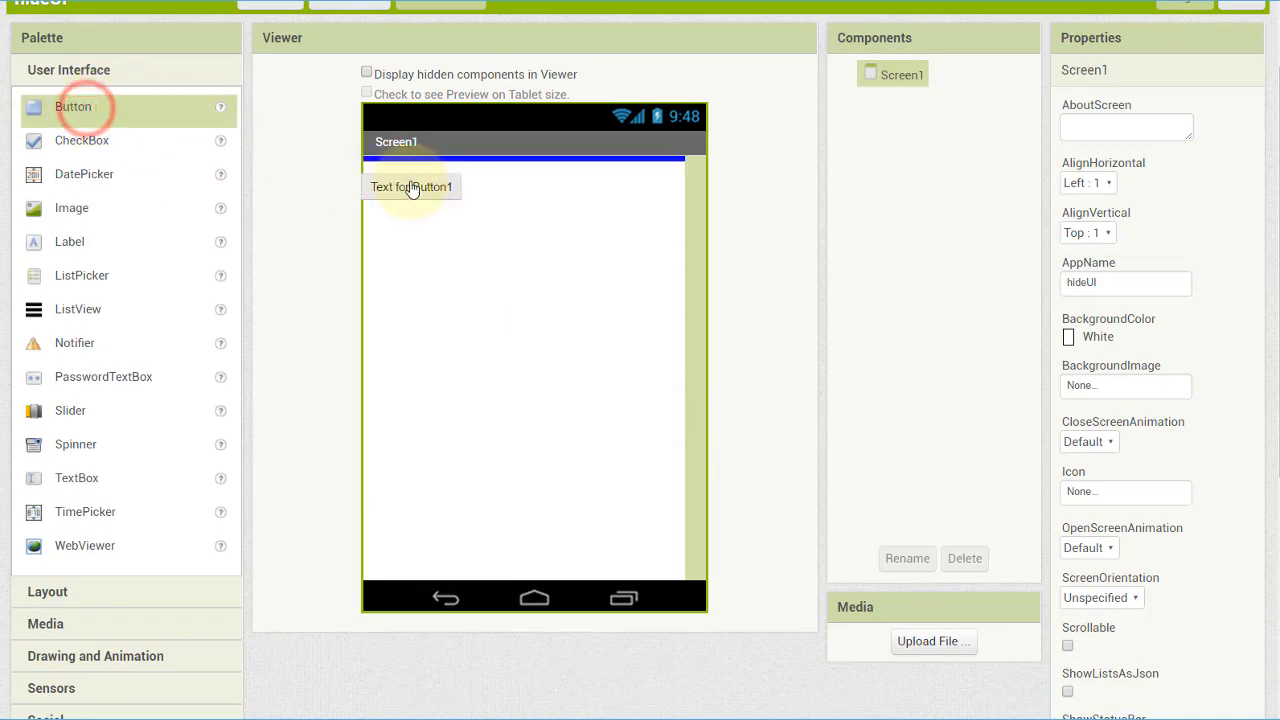
drag(73, 107, 391, 203)
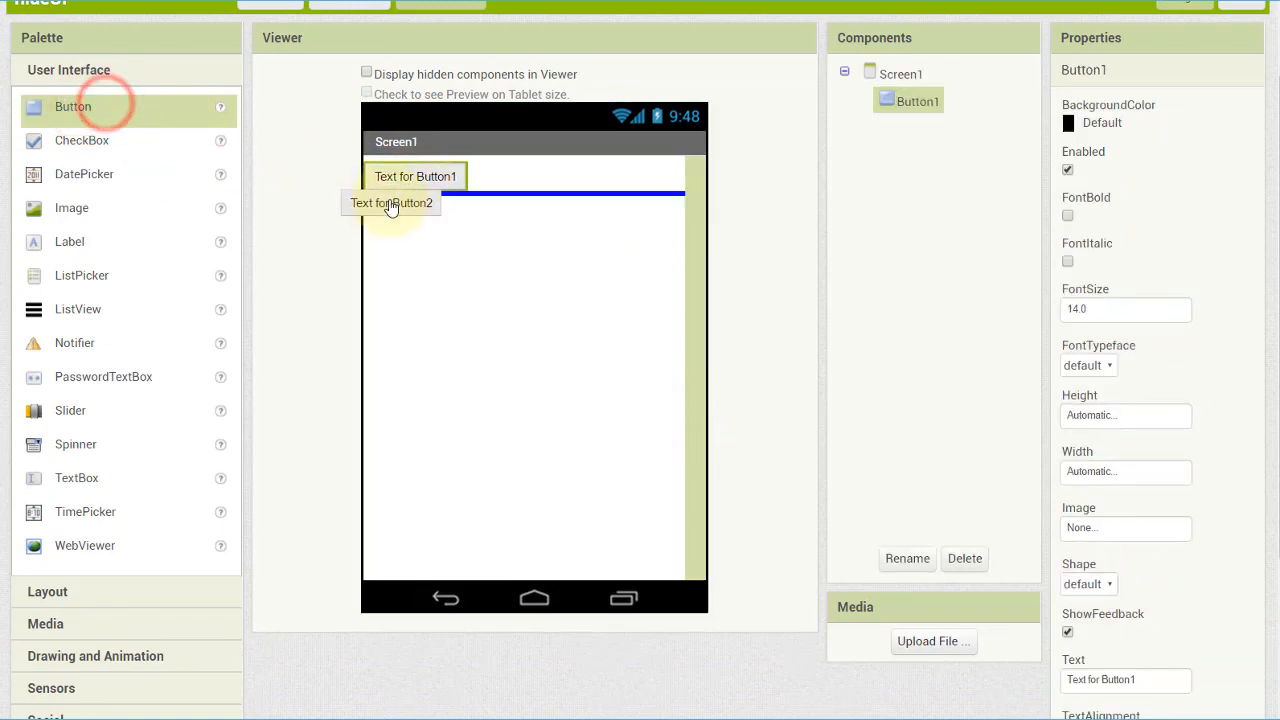
drag(73, 107, 415, 211)
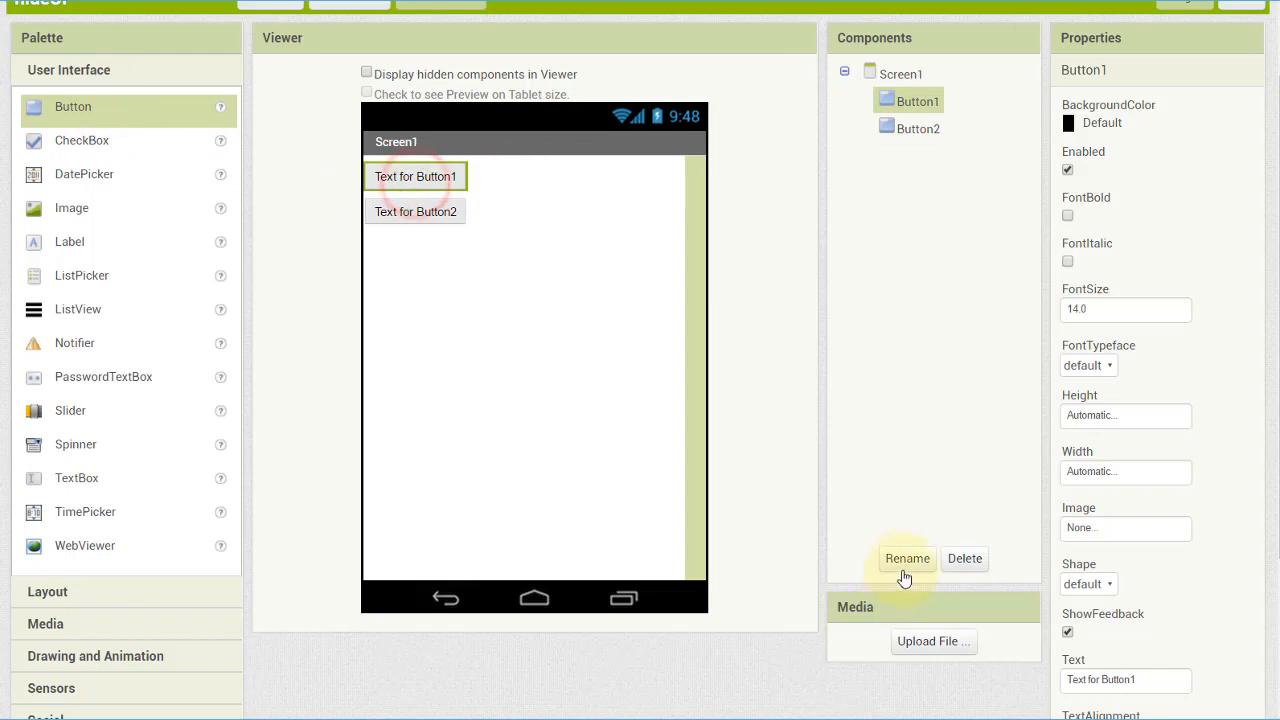
Rename the first button to showbutton
click(907, 558)
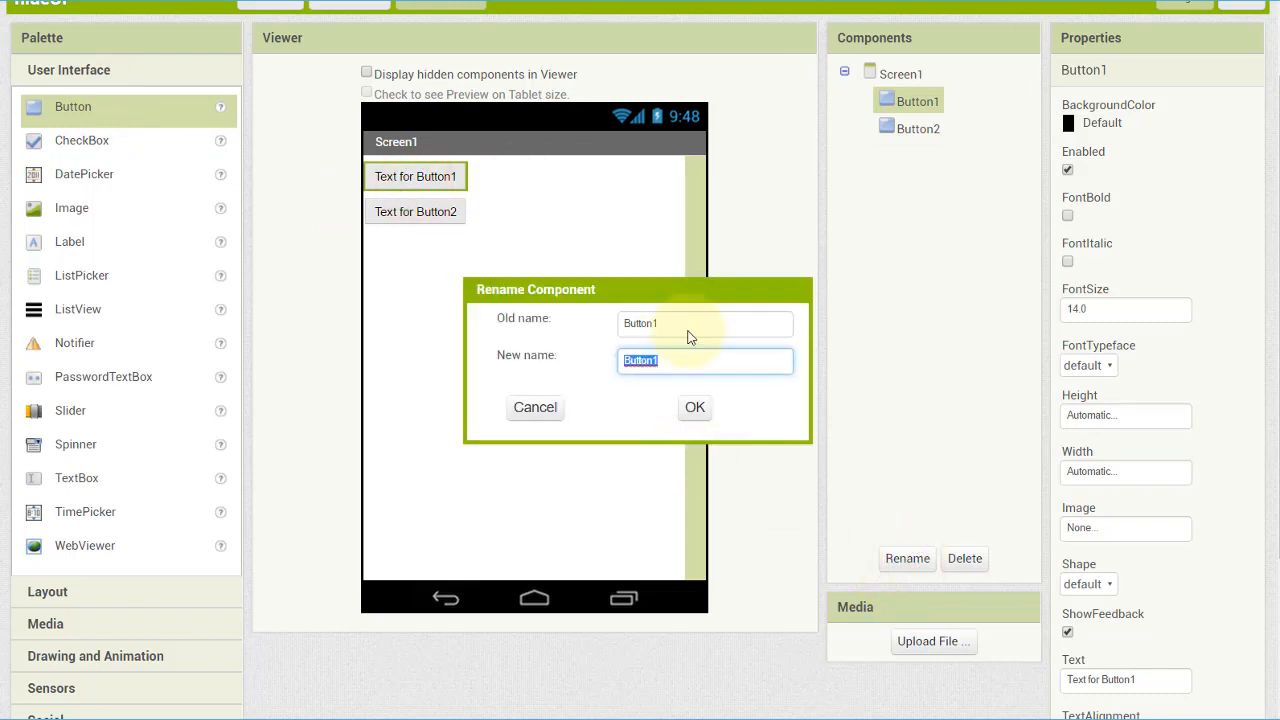
text(showbu)
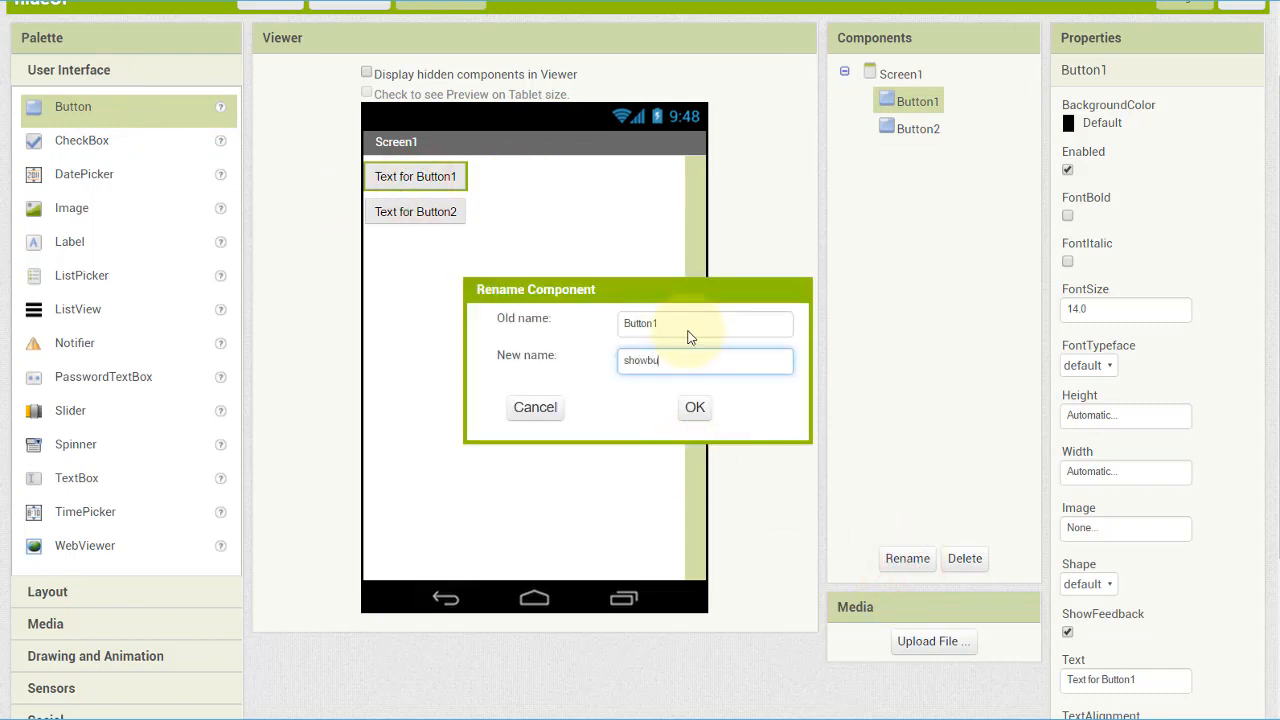
click(695, 407)
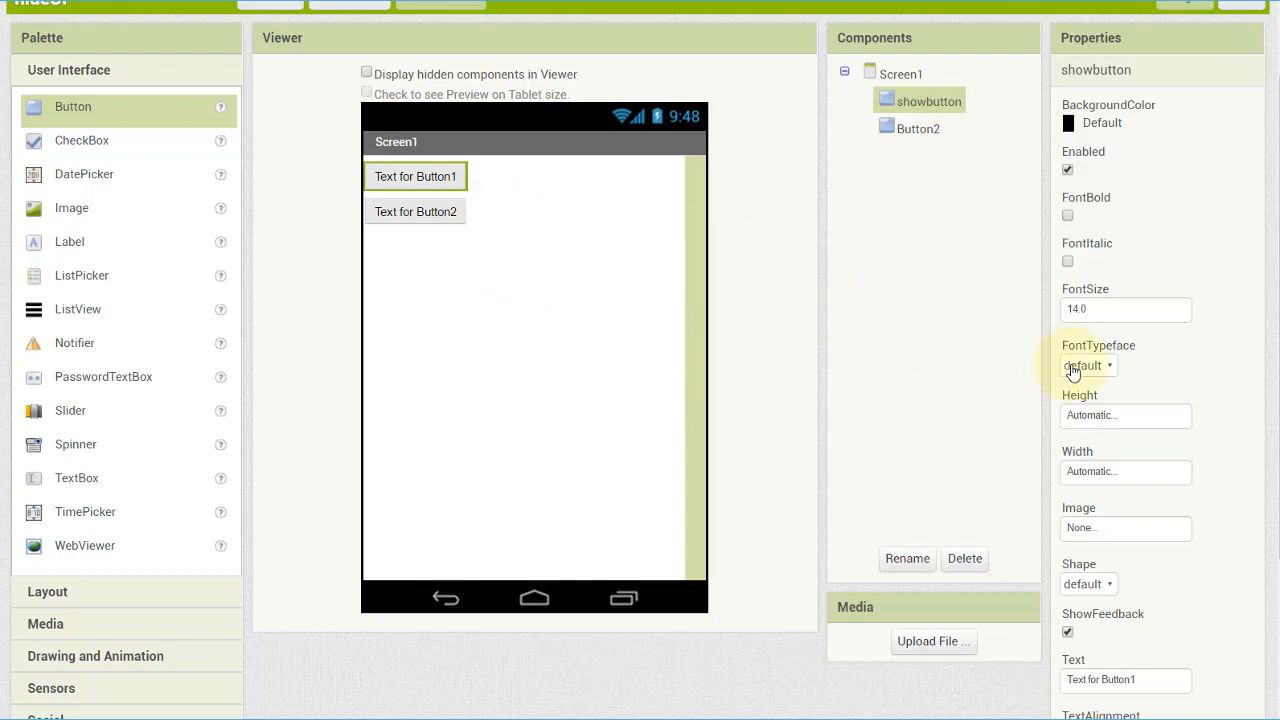
Set showbutton's Width to Fill parent and its Text to SHOW
click(1125, 471)
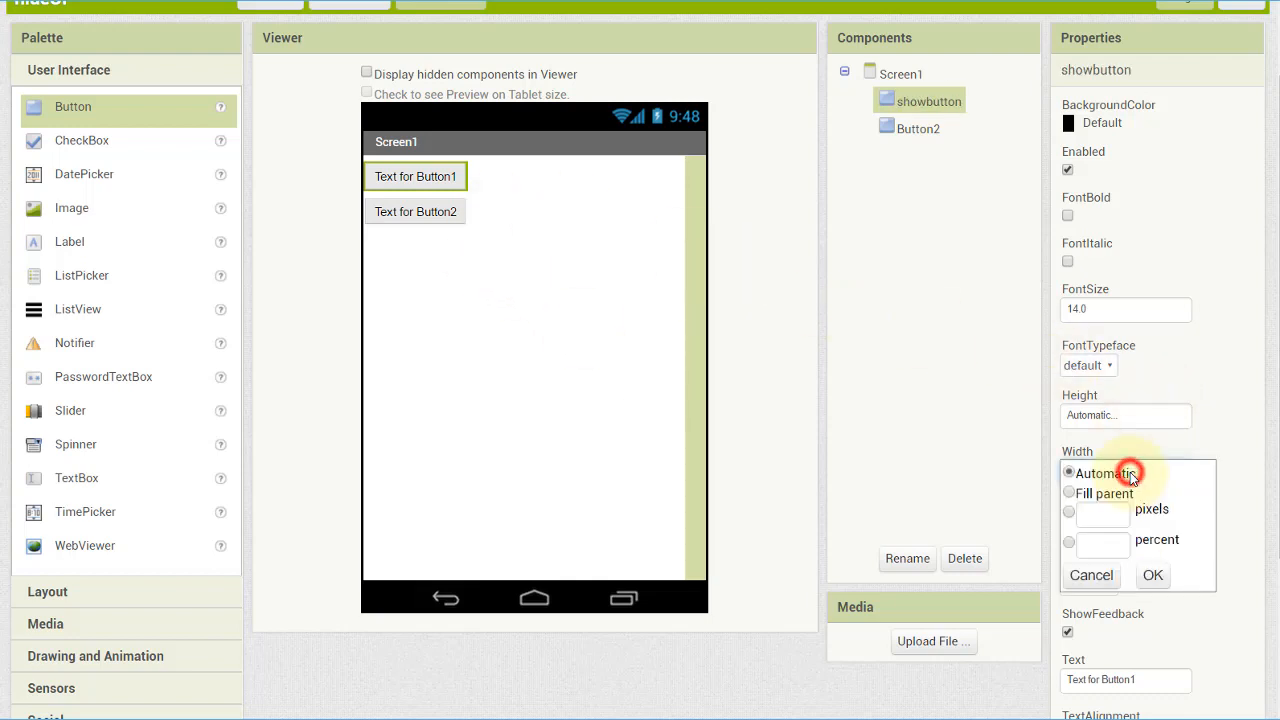
click(1069, 491)
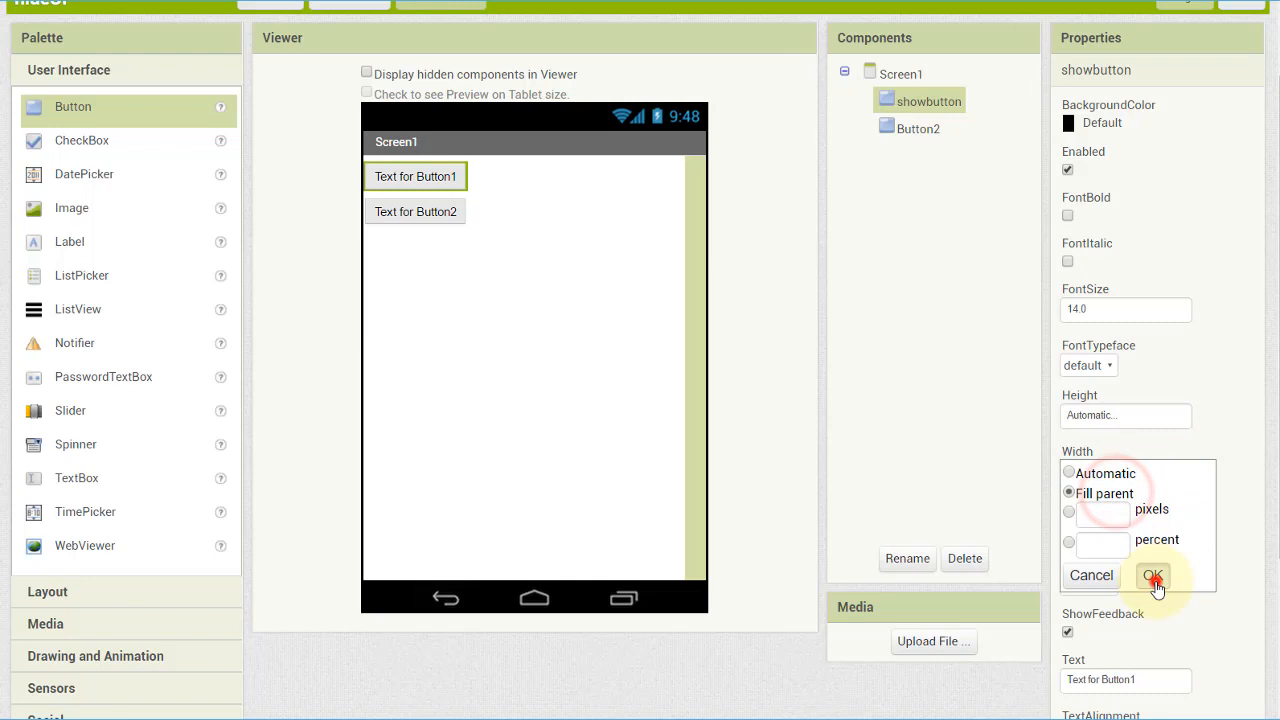
click(1153, 575)
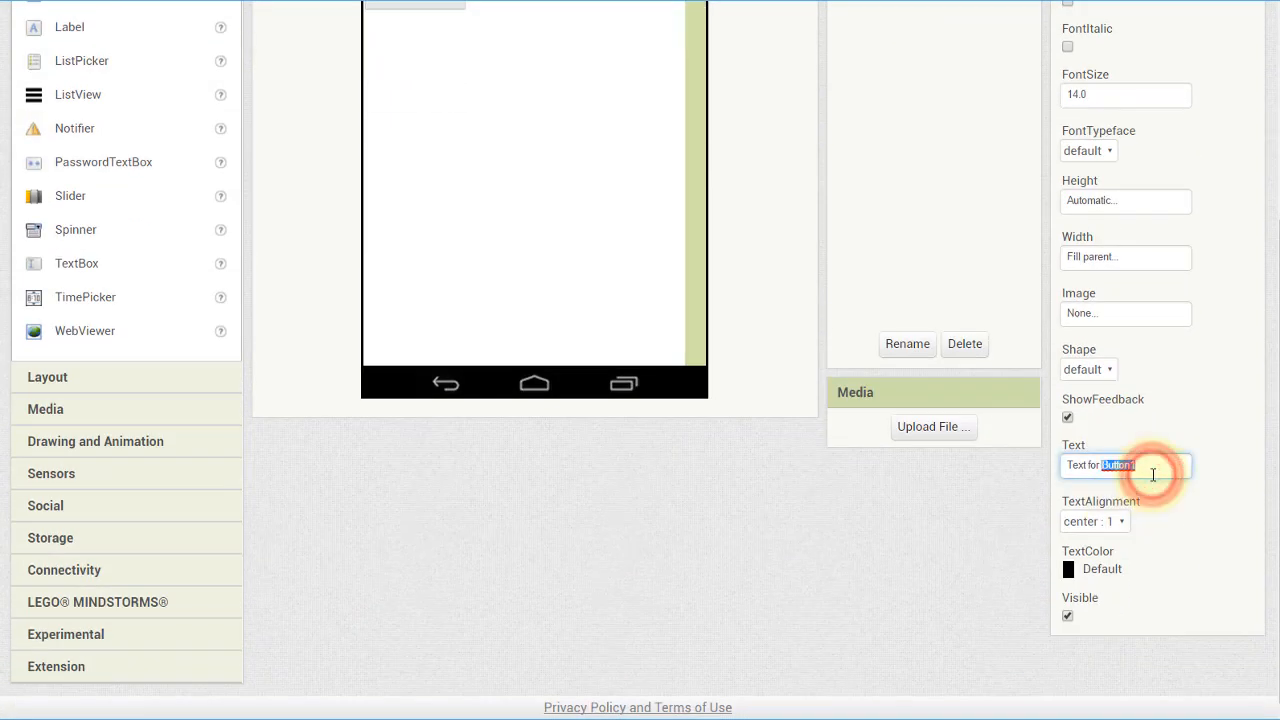
text(SHOW)
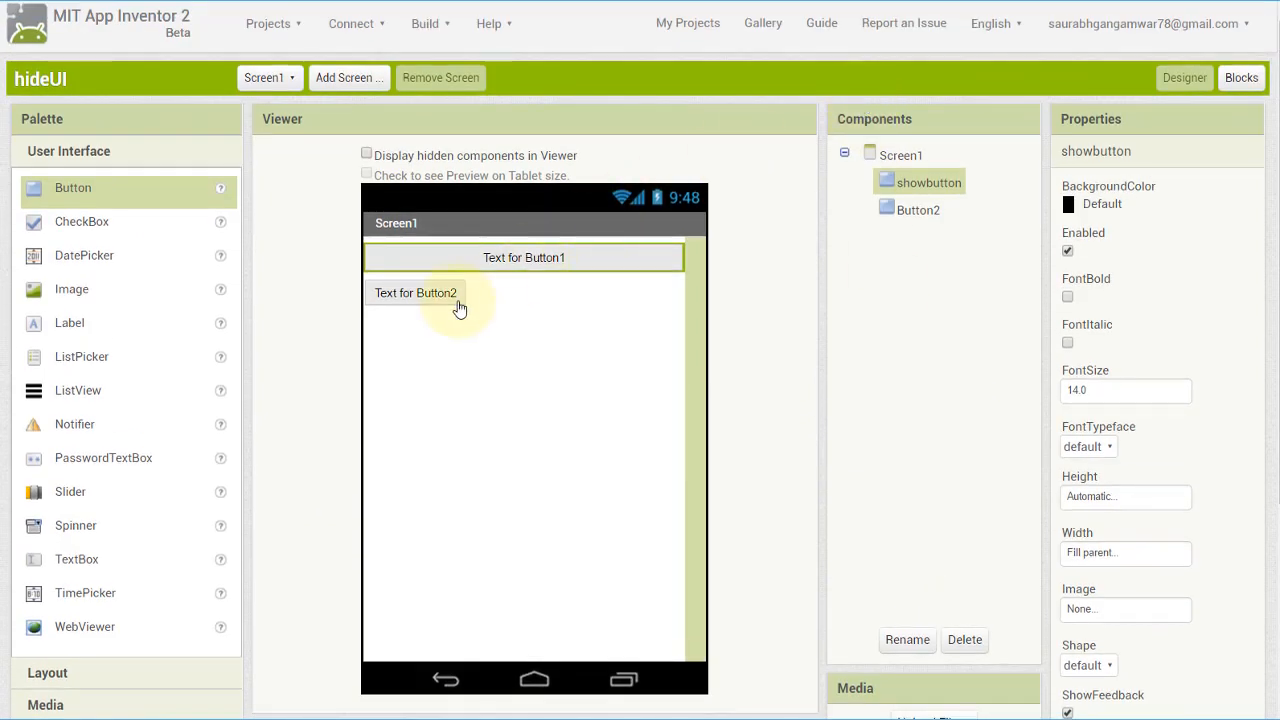
Rename the second button to hidebutton
click(907, 639)
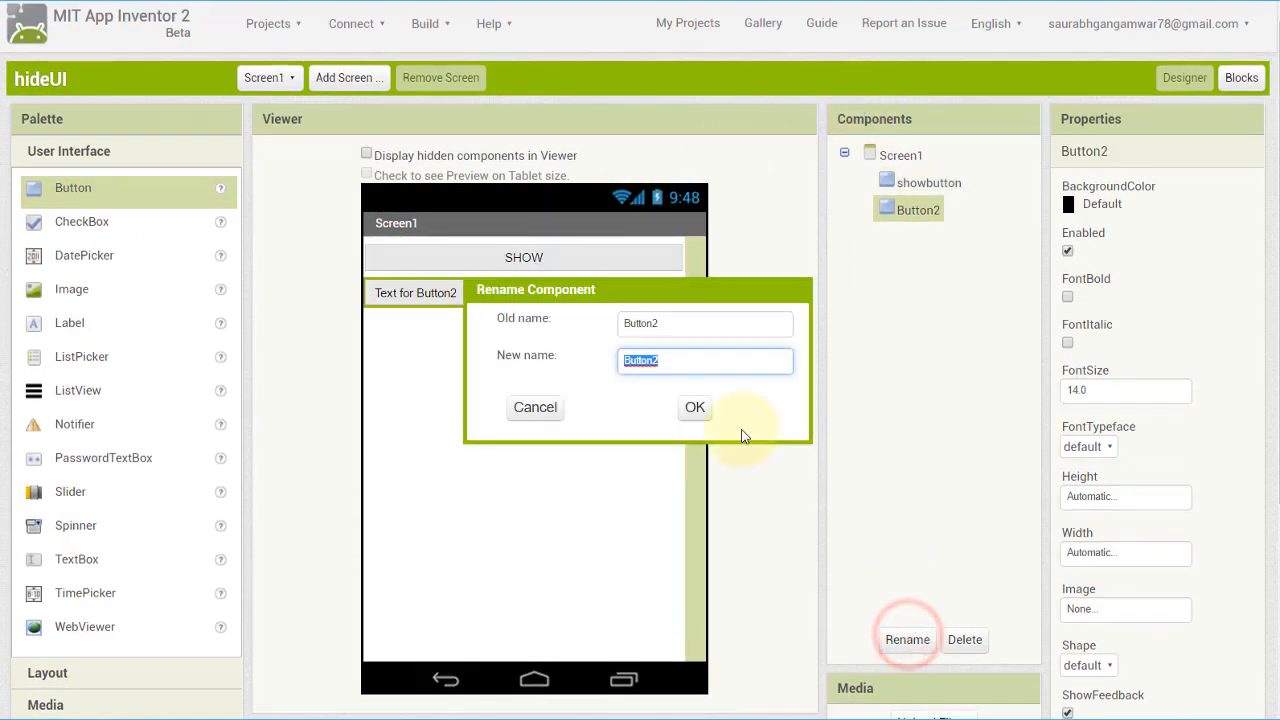
text(hidebutt)
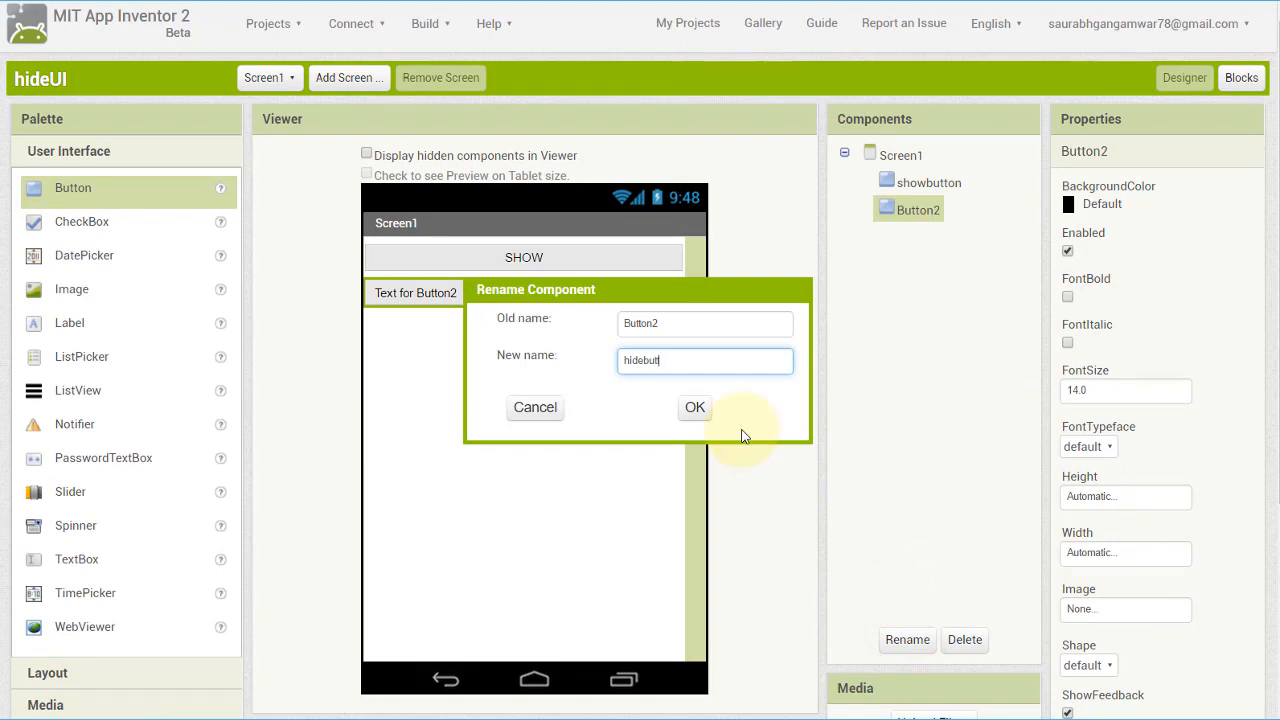
click(695, 408)
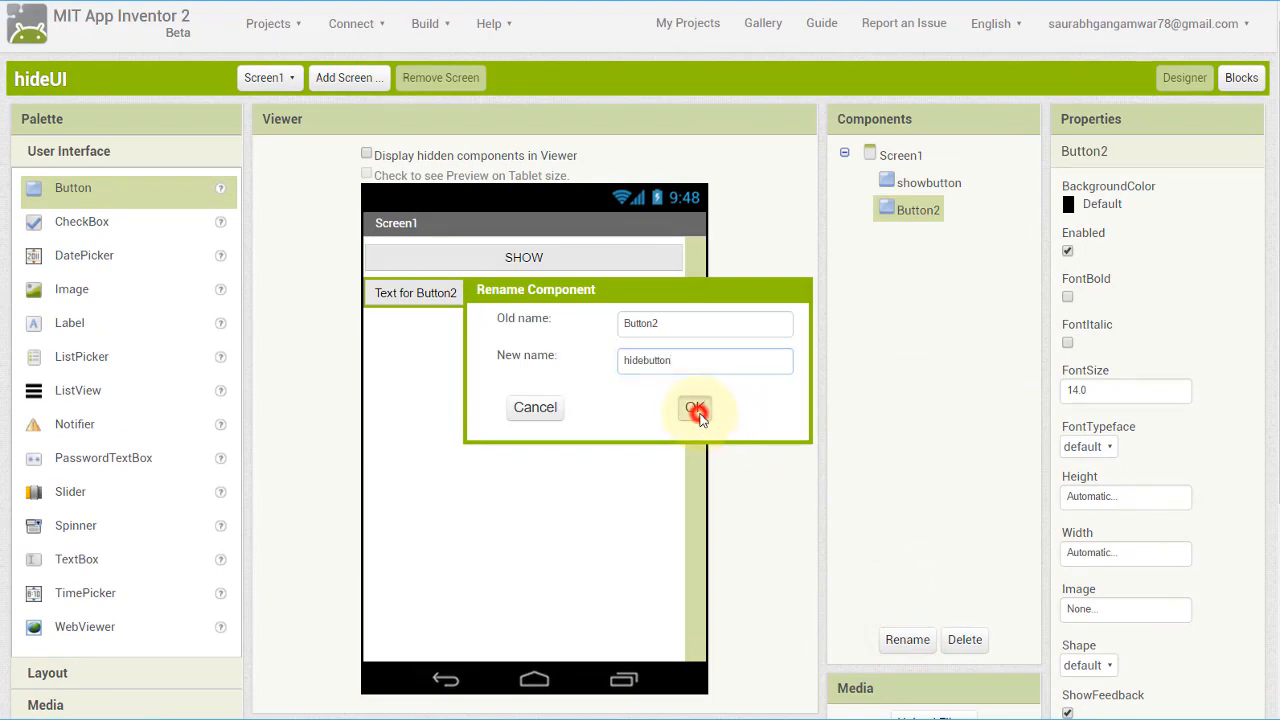
Set hidebutton's Width to Fill parent and its Text to HIDE
click(695, 409)
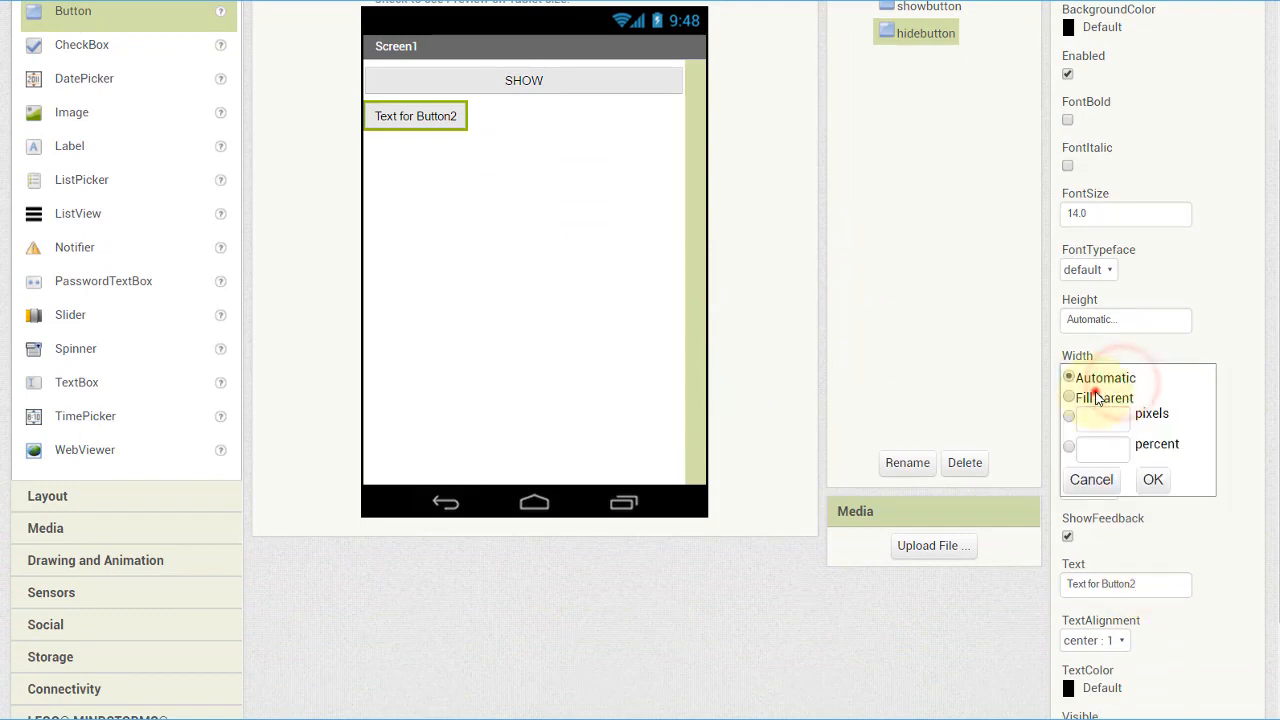
click(1153, 480)
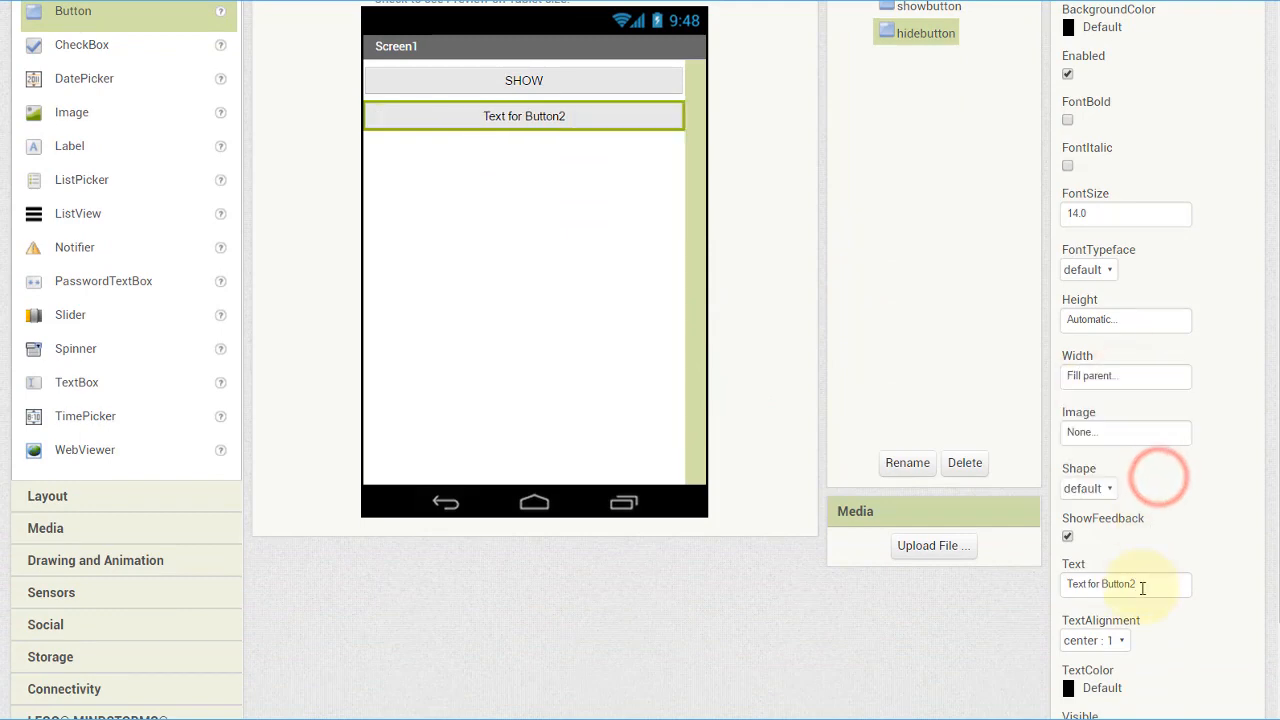
text(HIDE)
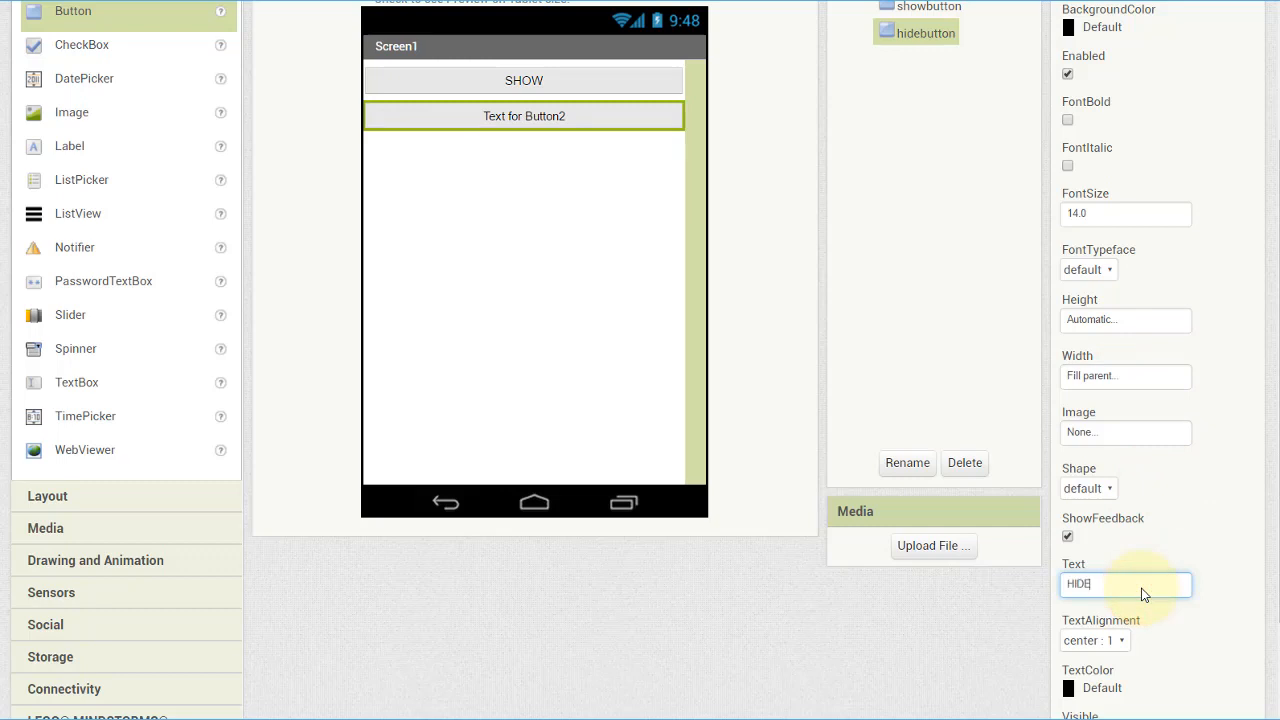
mouse_move(873, 307)
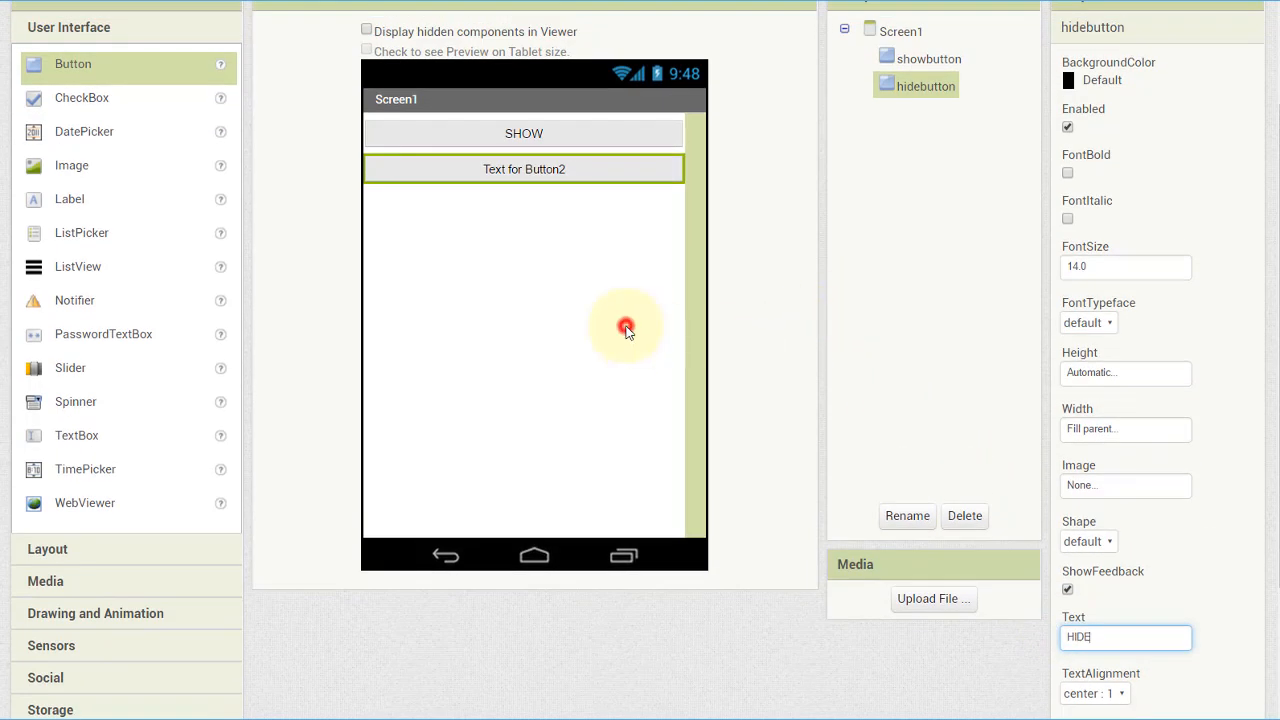
click(901, 30)
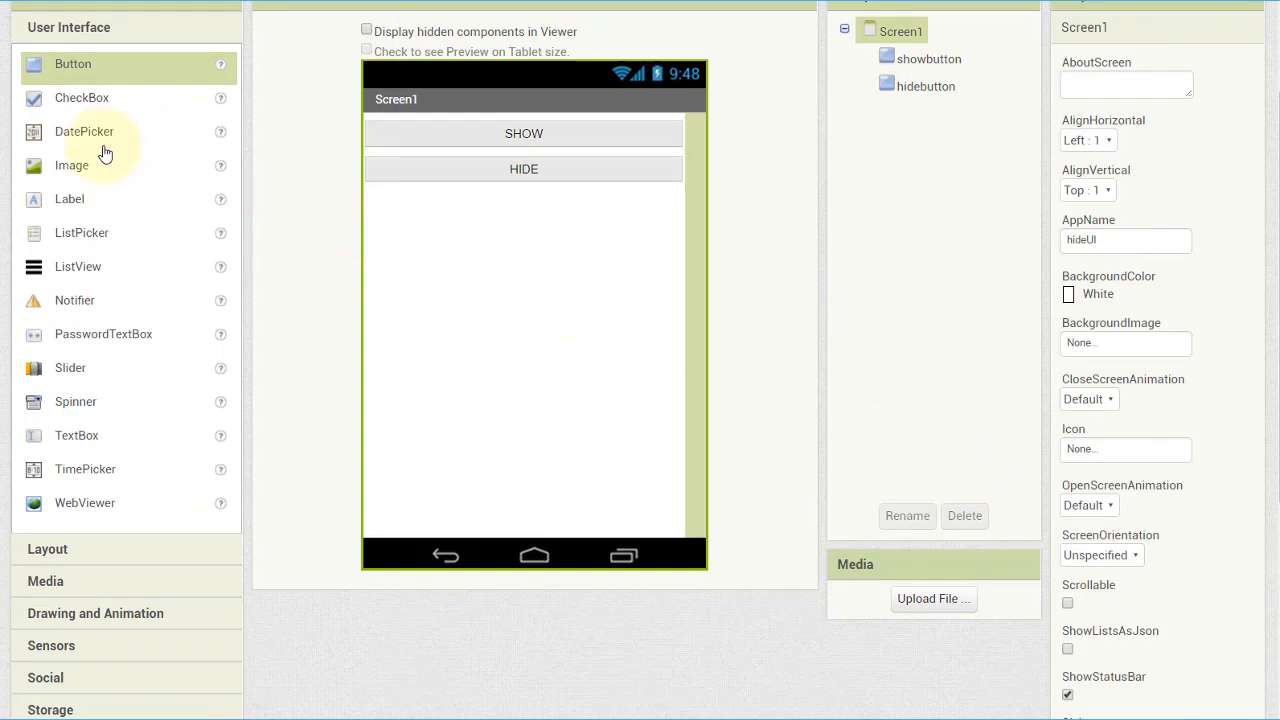
Add an Image below the buttons showing uploaded images.jpg, with Width set to Fill parent
drag(72, 165, 400, 230)
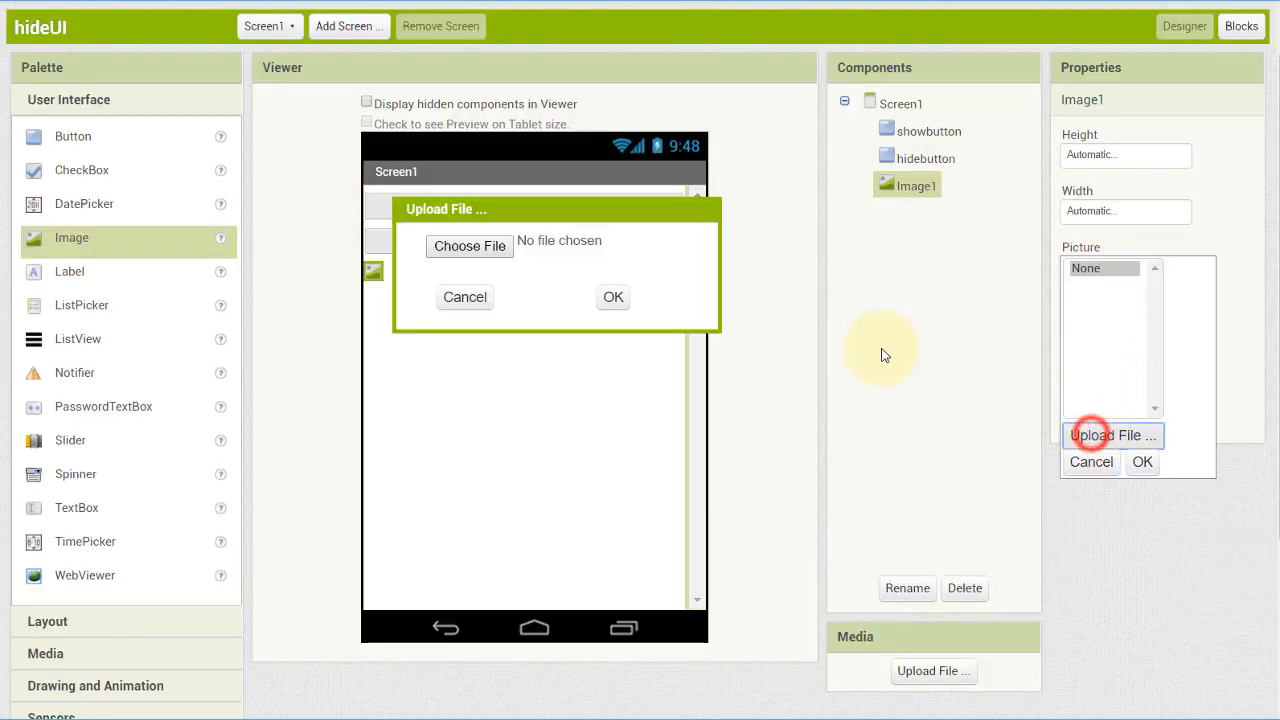
click(469, 246)
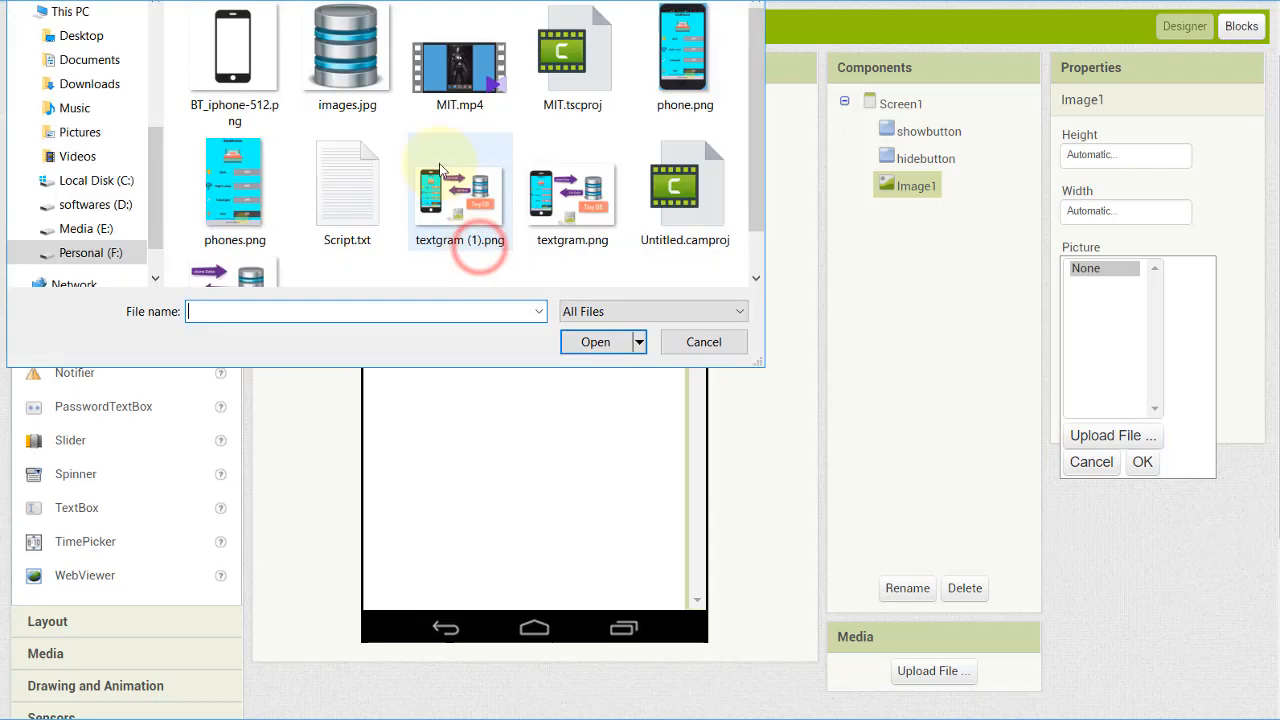
click(347, 47)
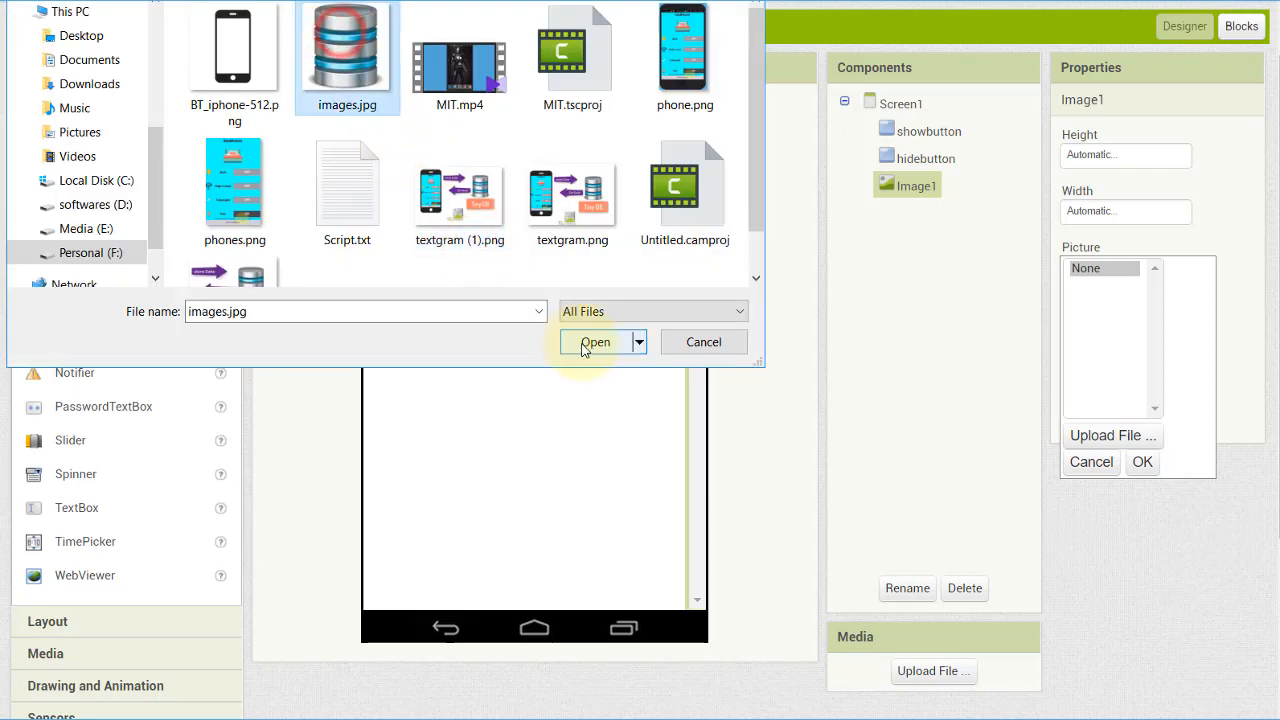
click(595, 342)
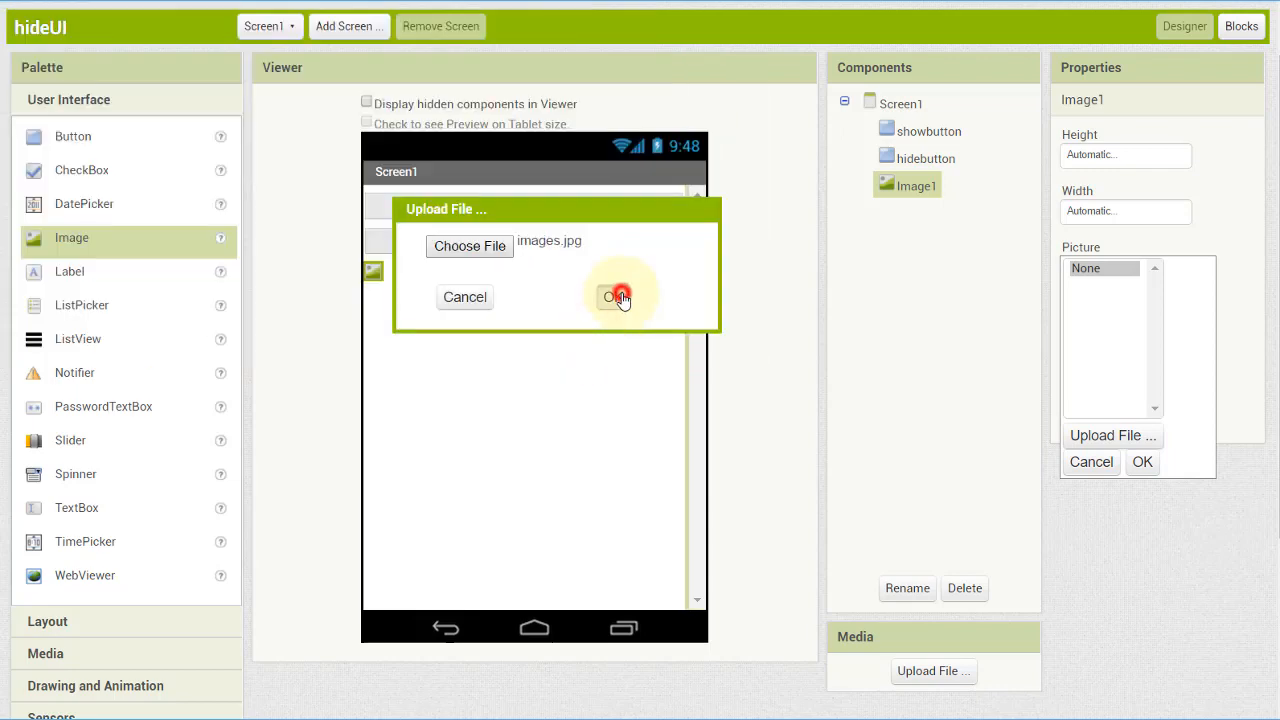
click(620, 297)
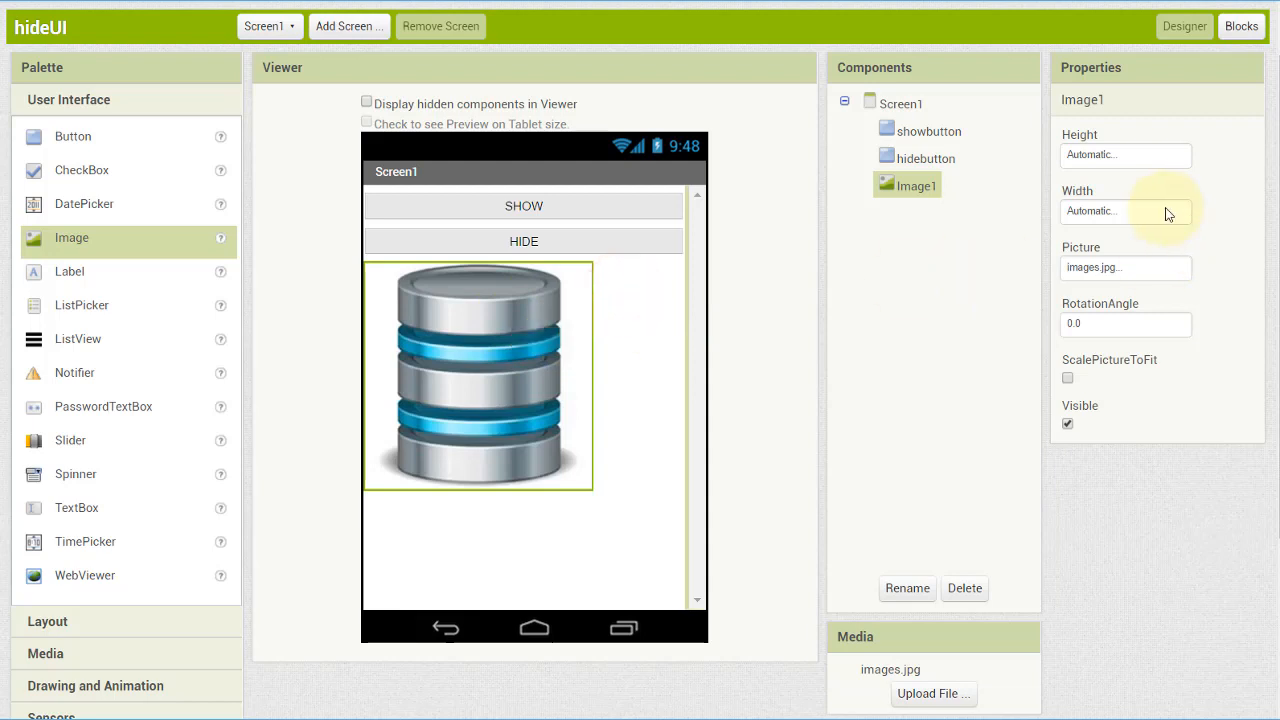
click(1125, 211)
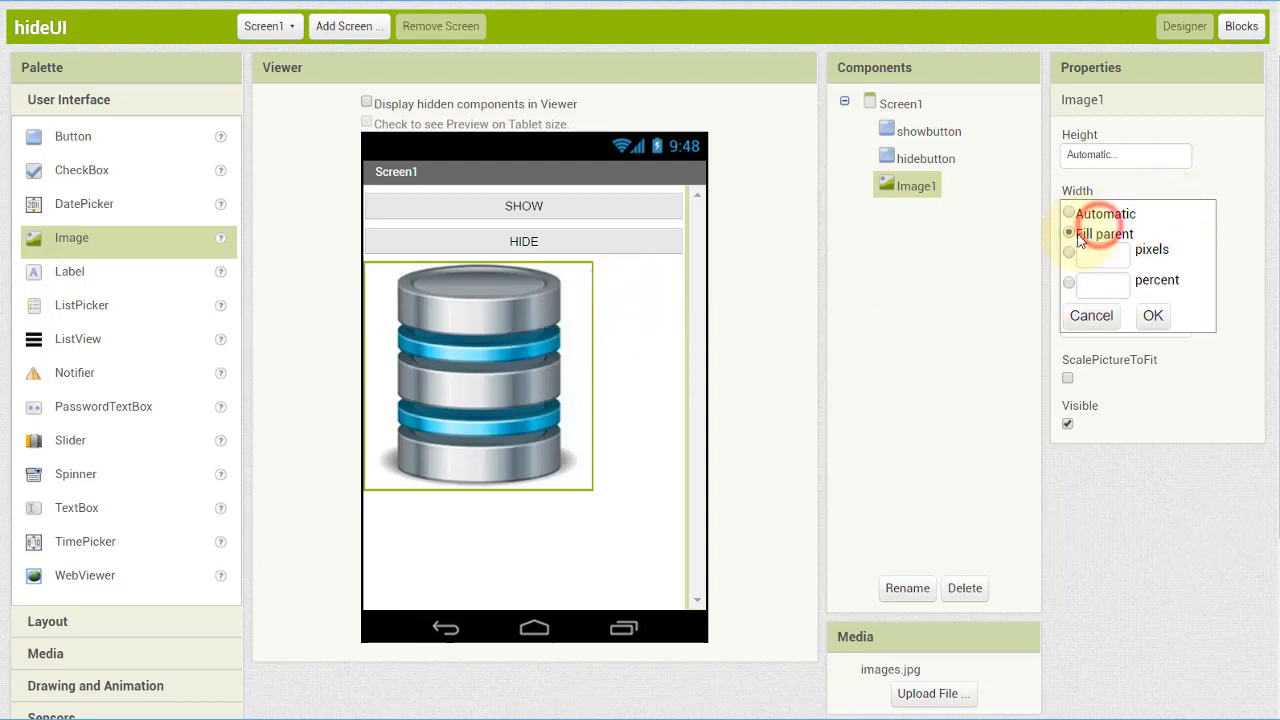
click(1152, 316)
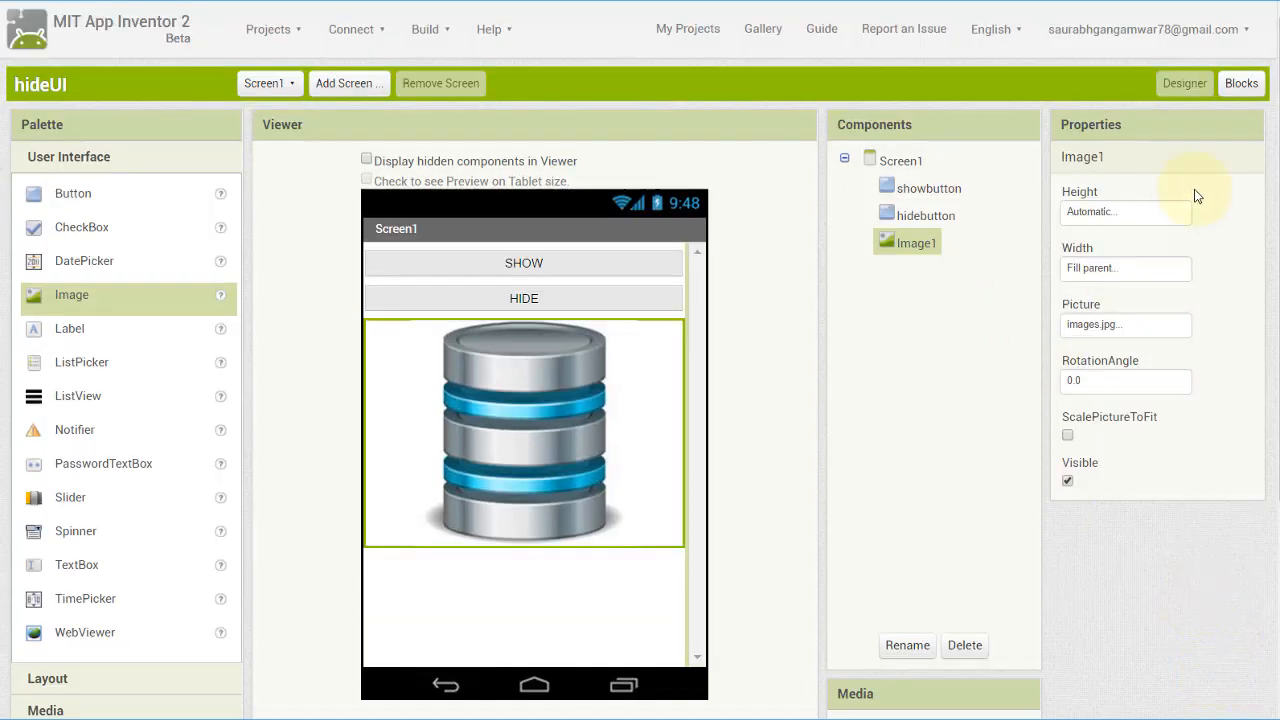
In Blocks, set Image1.Visible to true in showbutton.Click and false in hidebutton.Click
click(1241, 83)
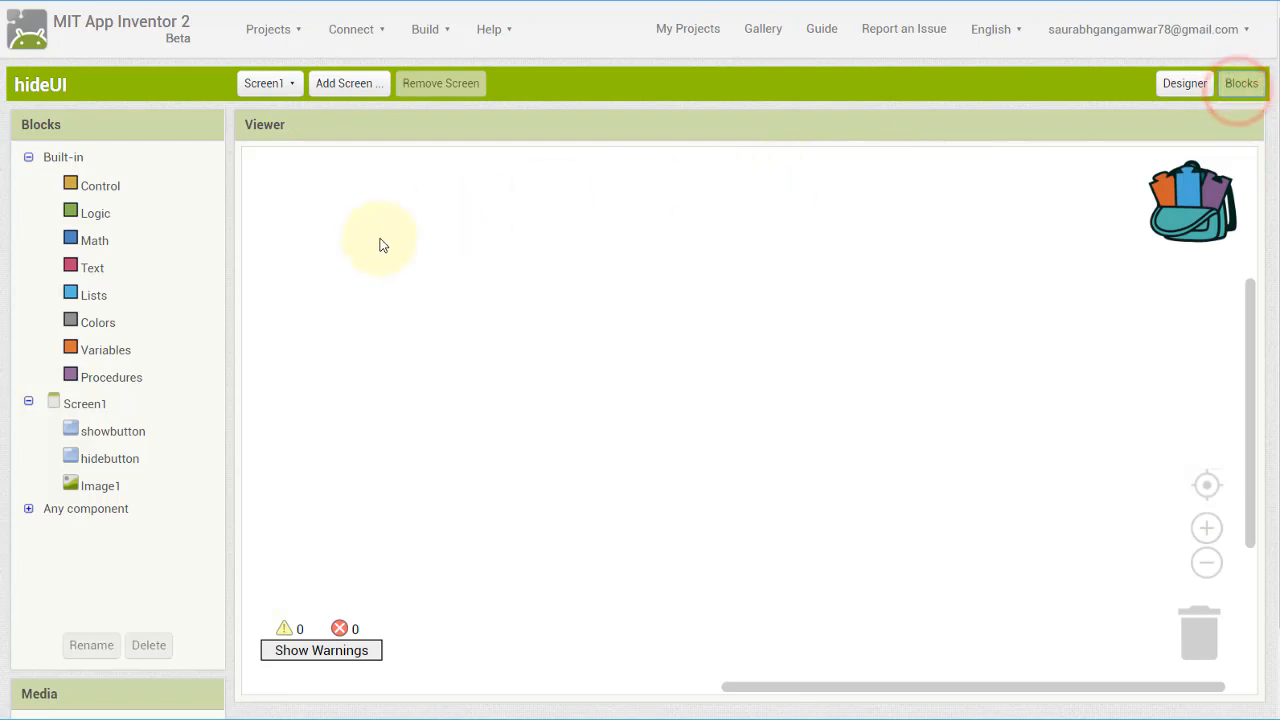
click(113, 431)
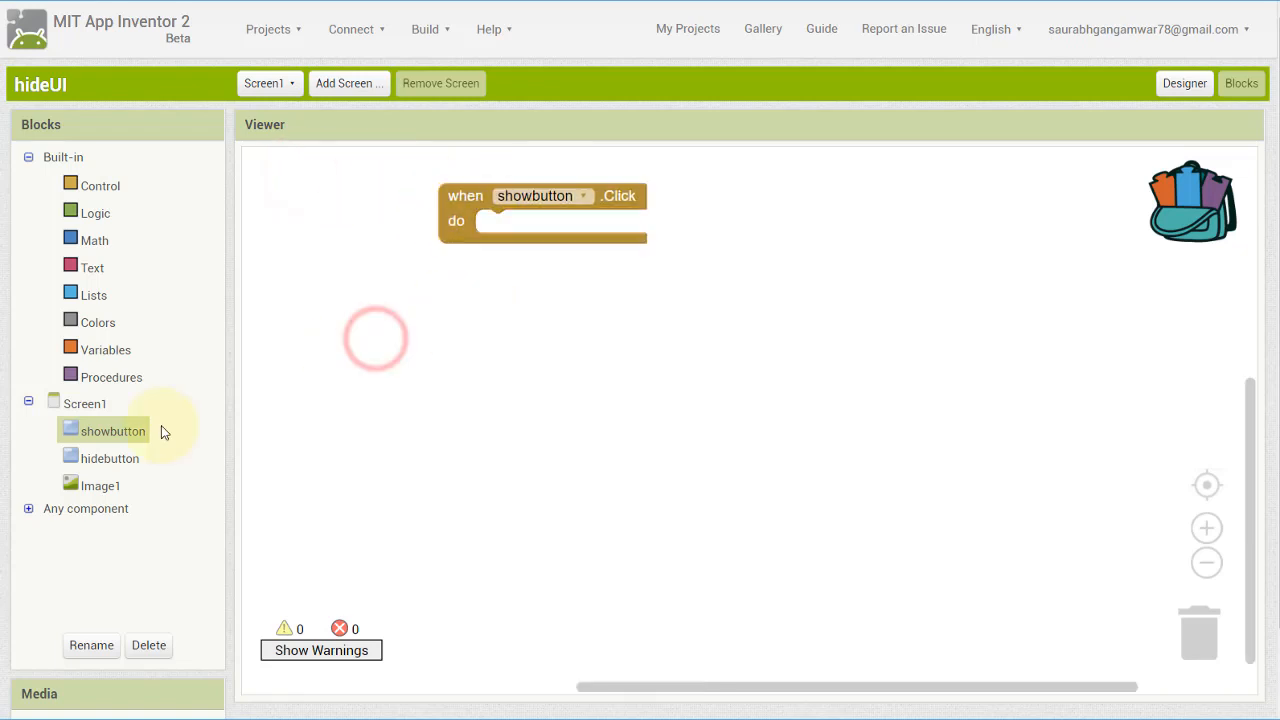
click(100, 485)
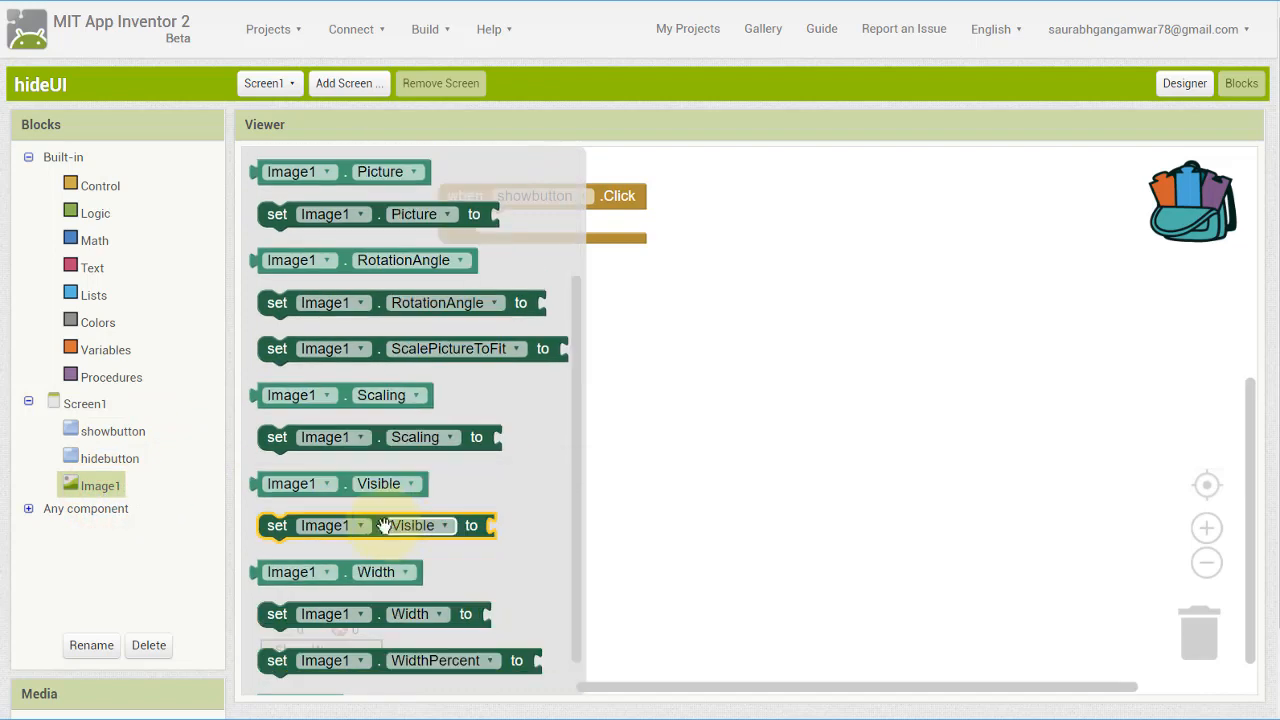
drag(377, 525, 597, 225)
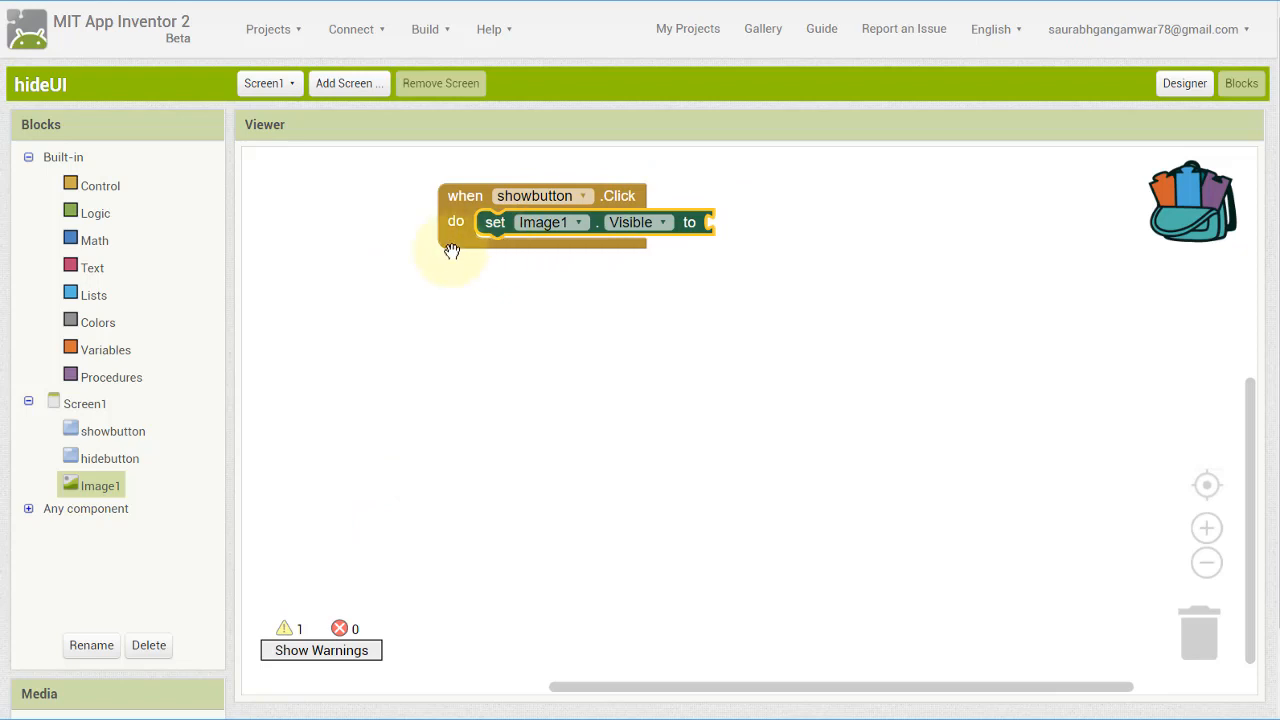
click(96, 213)
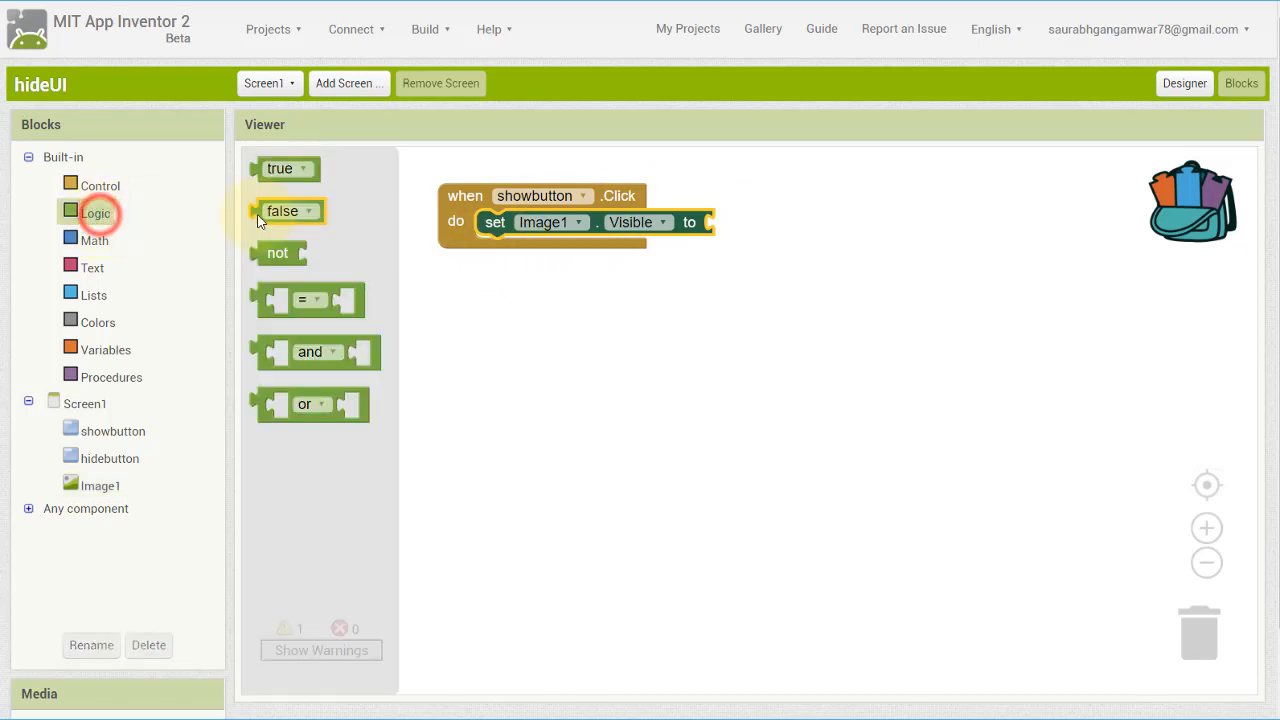
drag(288, 168, 762, 217)
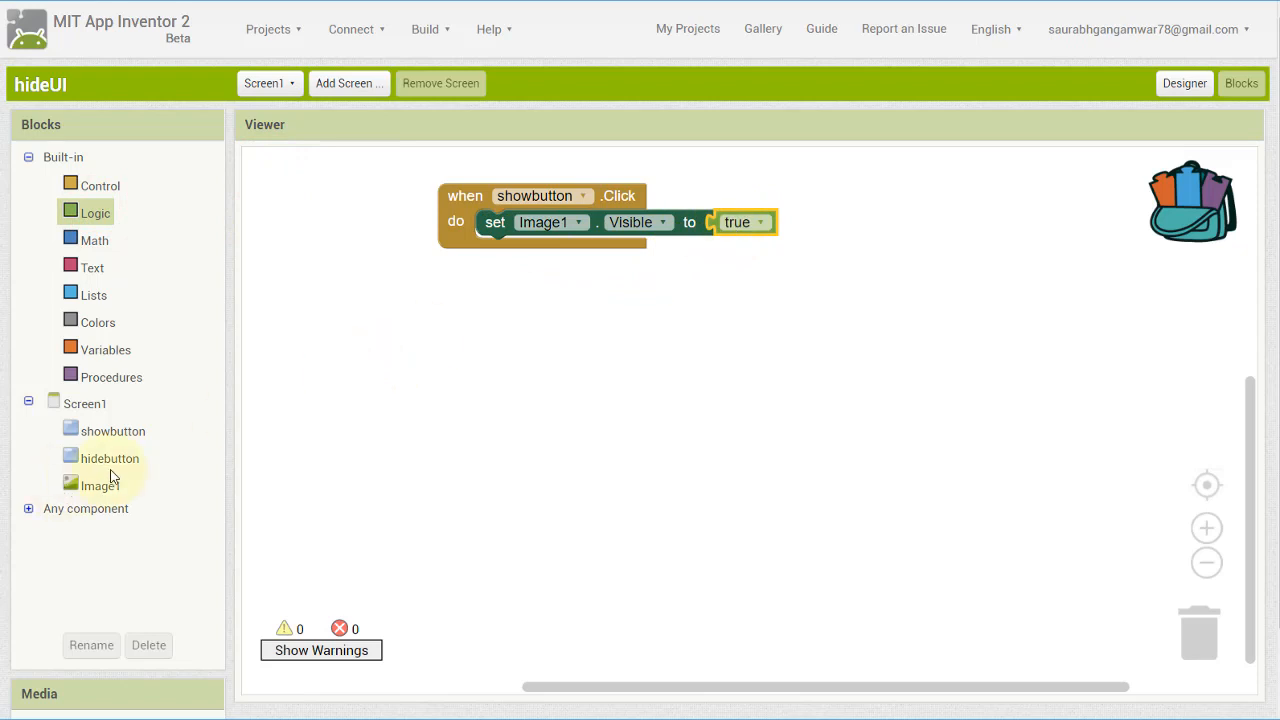
click(109, 458)
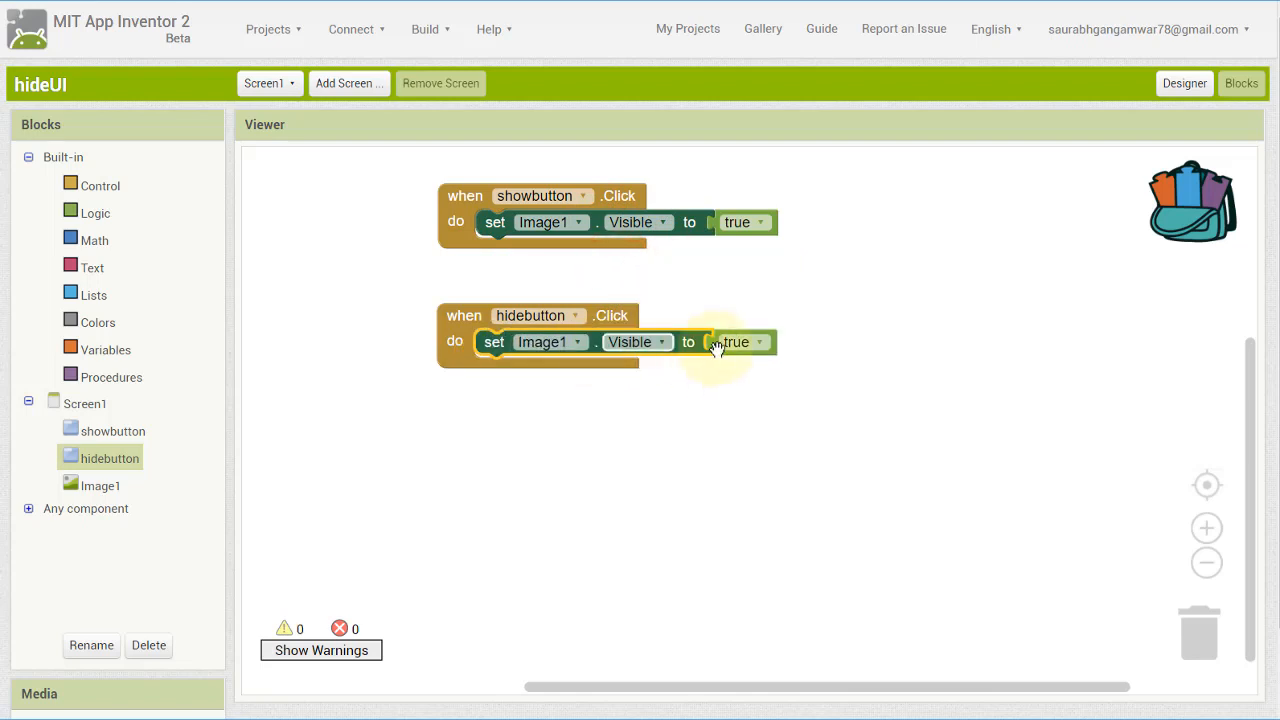
click(737, 342)
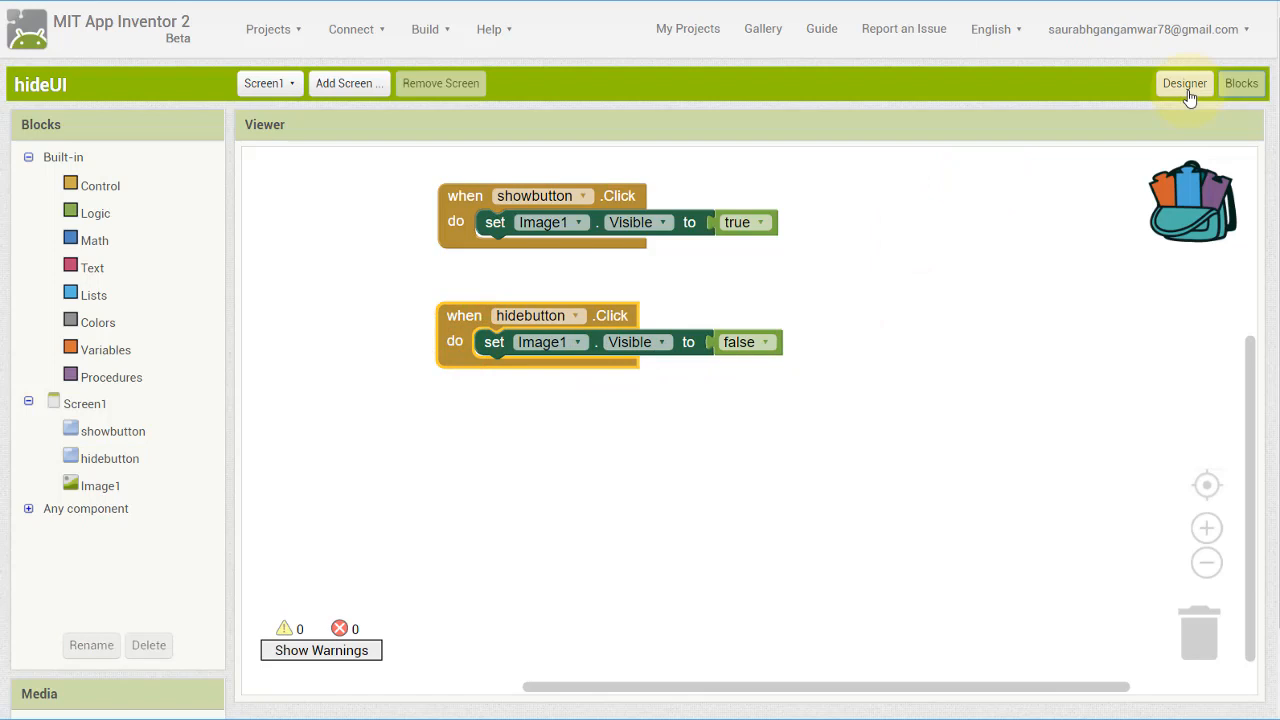
Uncheck Image1's Visible property, then start connecting through Connect > AI Companion
click(1184, 83)
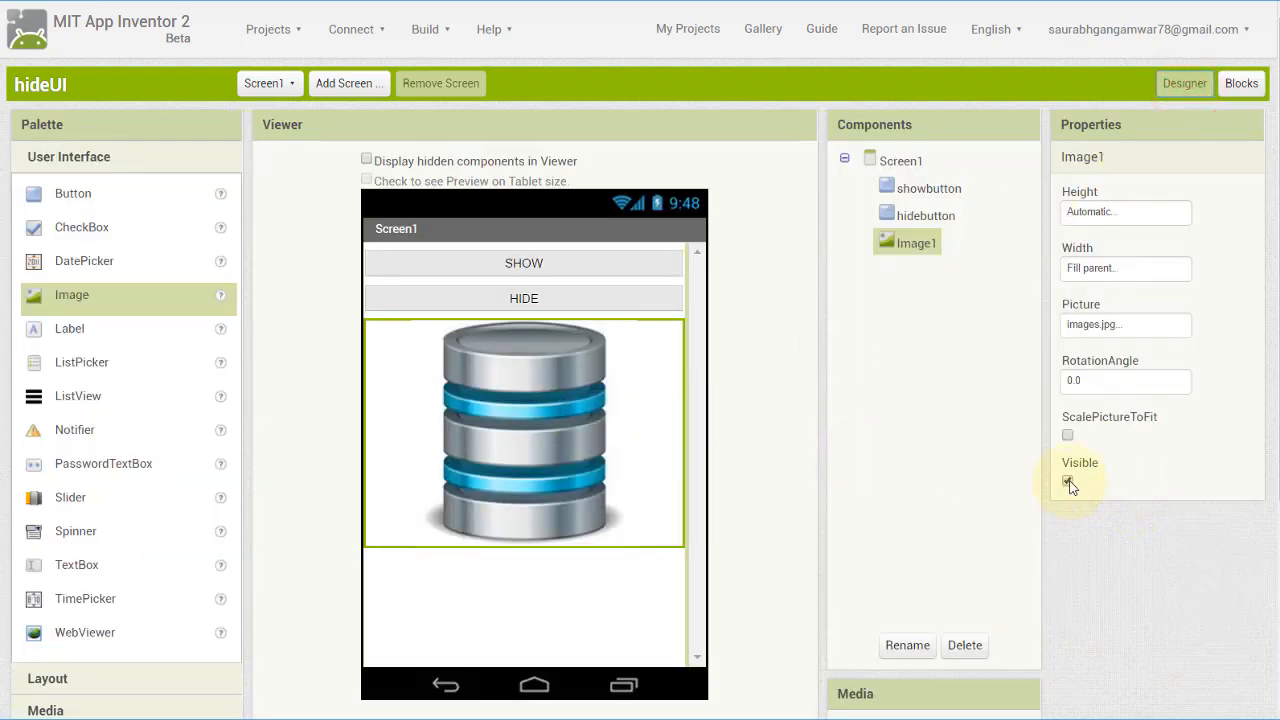
click(1068, 481)
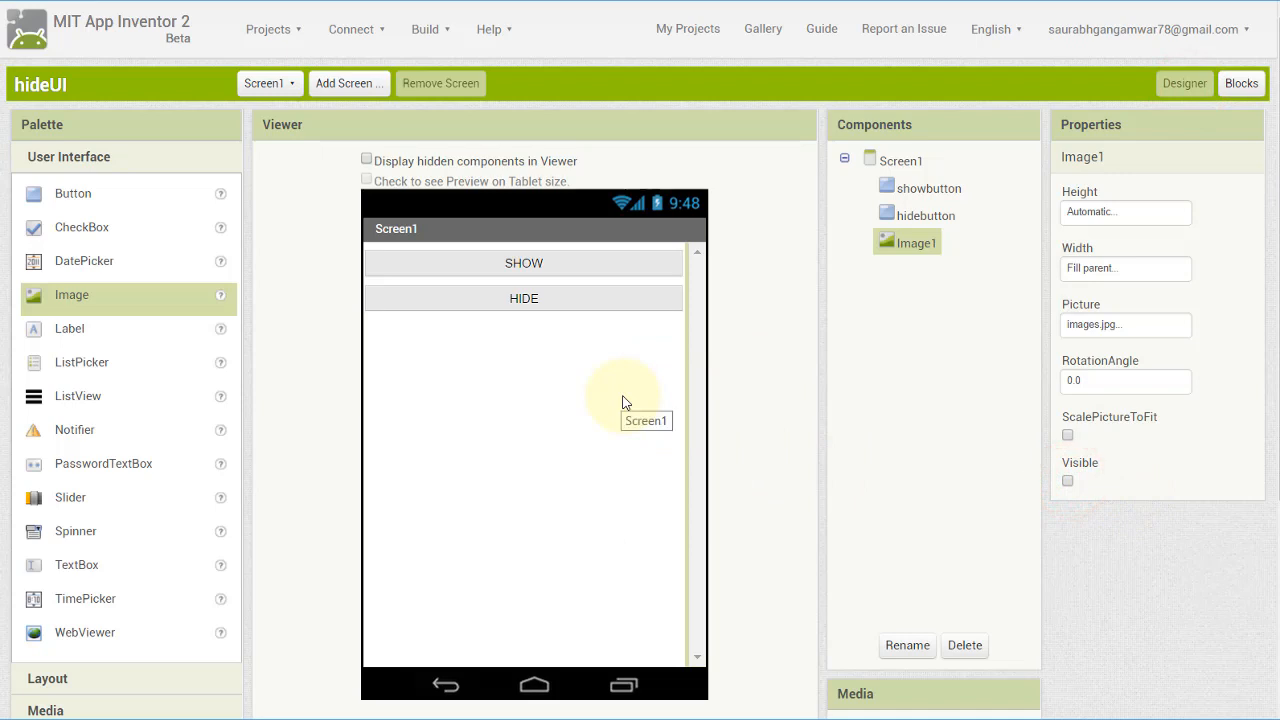
mouse_move(357, 29)
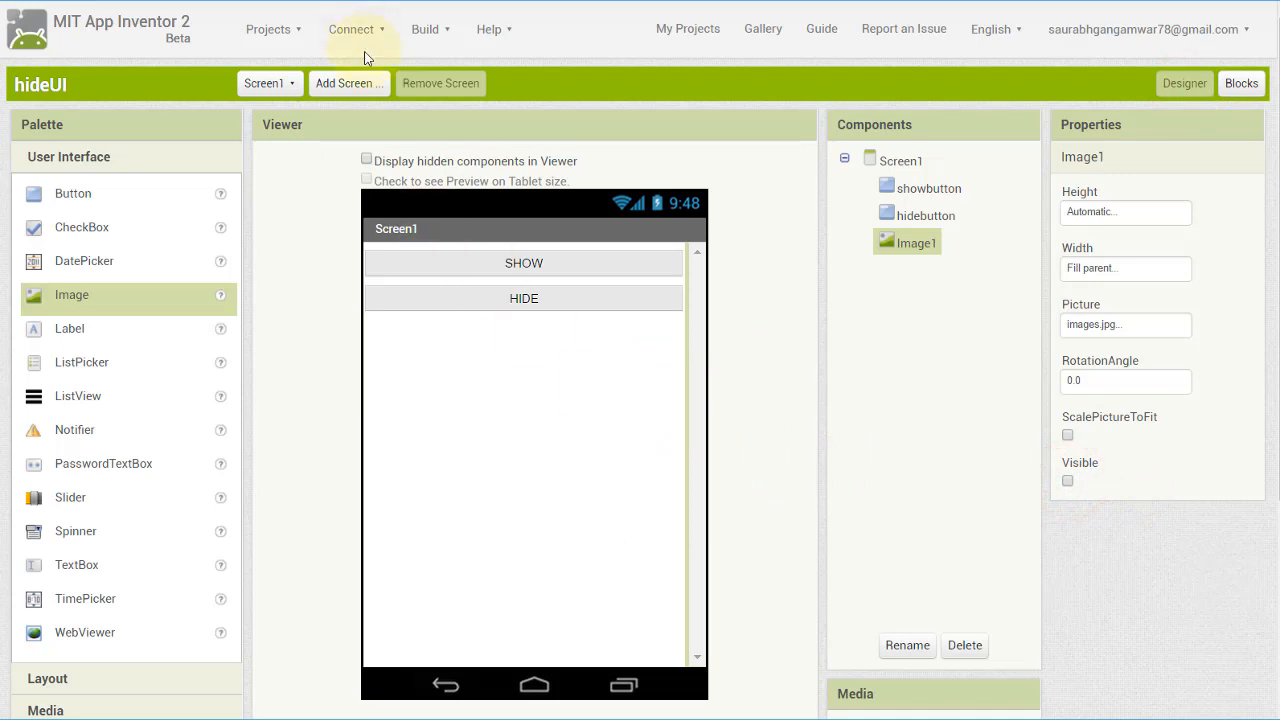
click(350, 29)
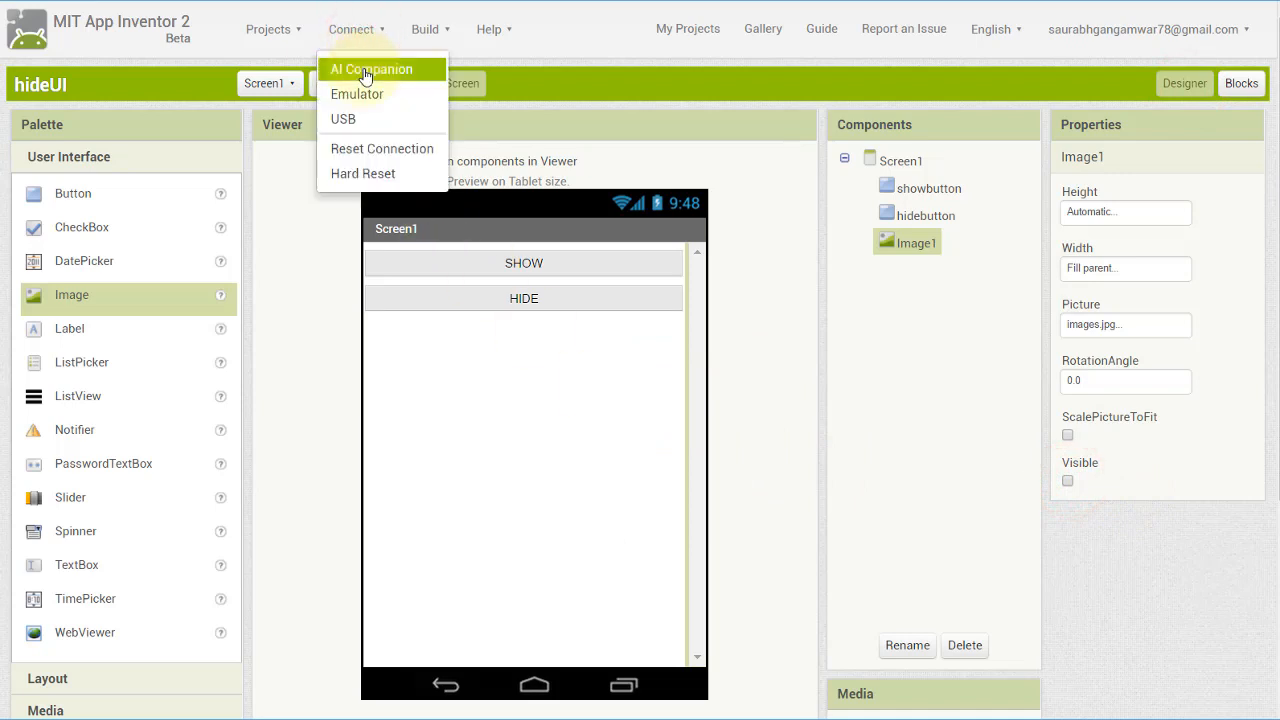
click(371, 69)
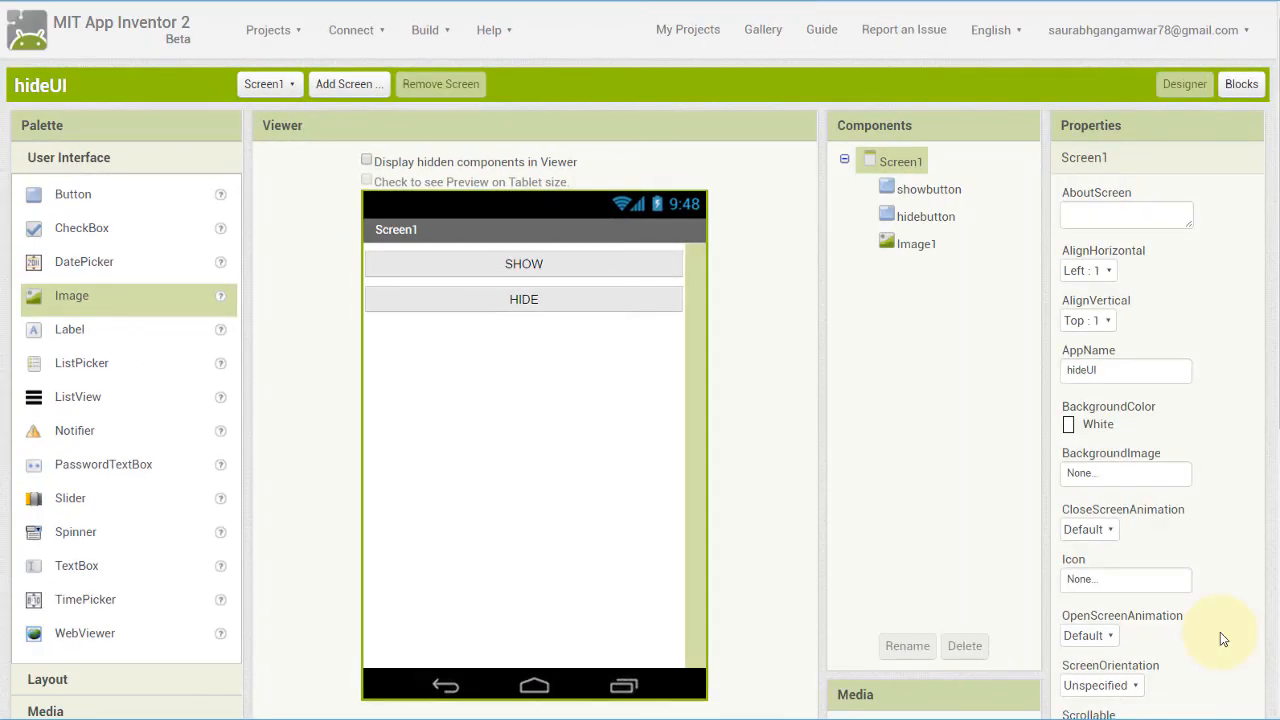
mouse_move(900, 515)
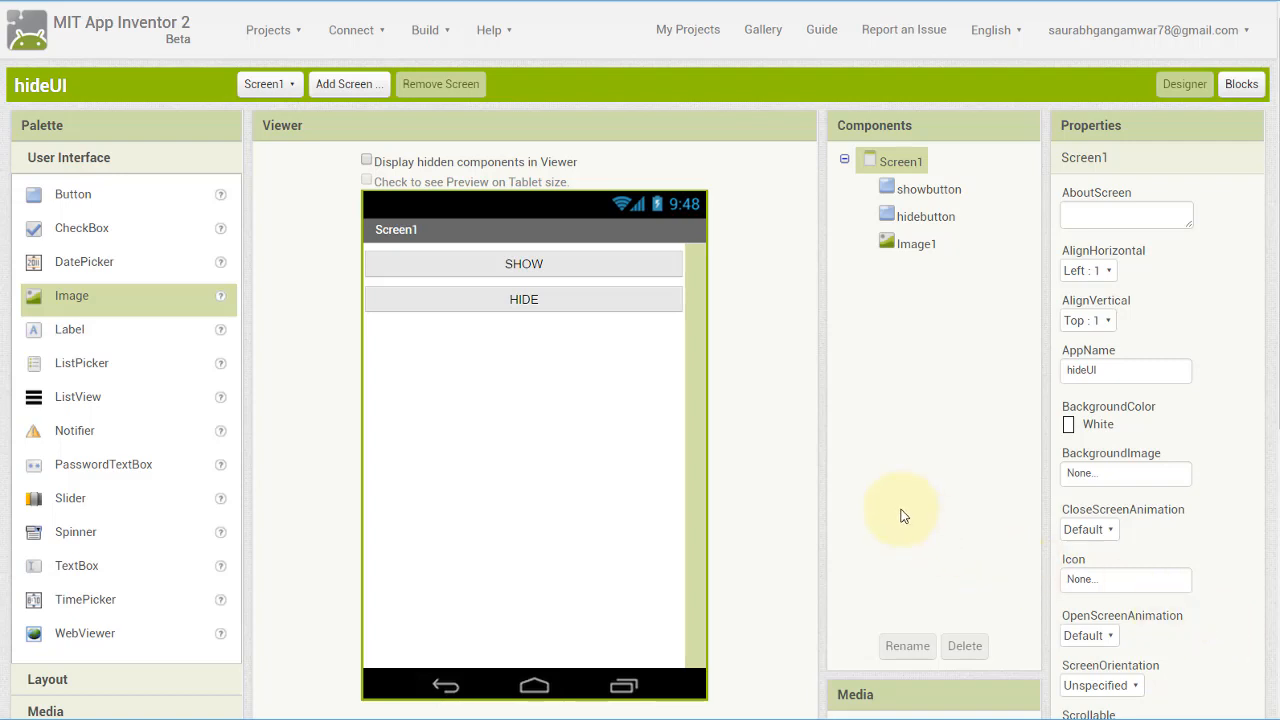
mouse_move(745, 487)
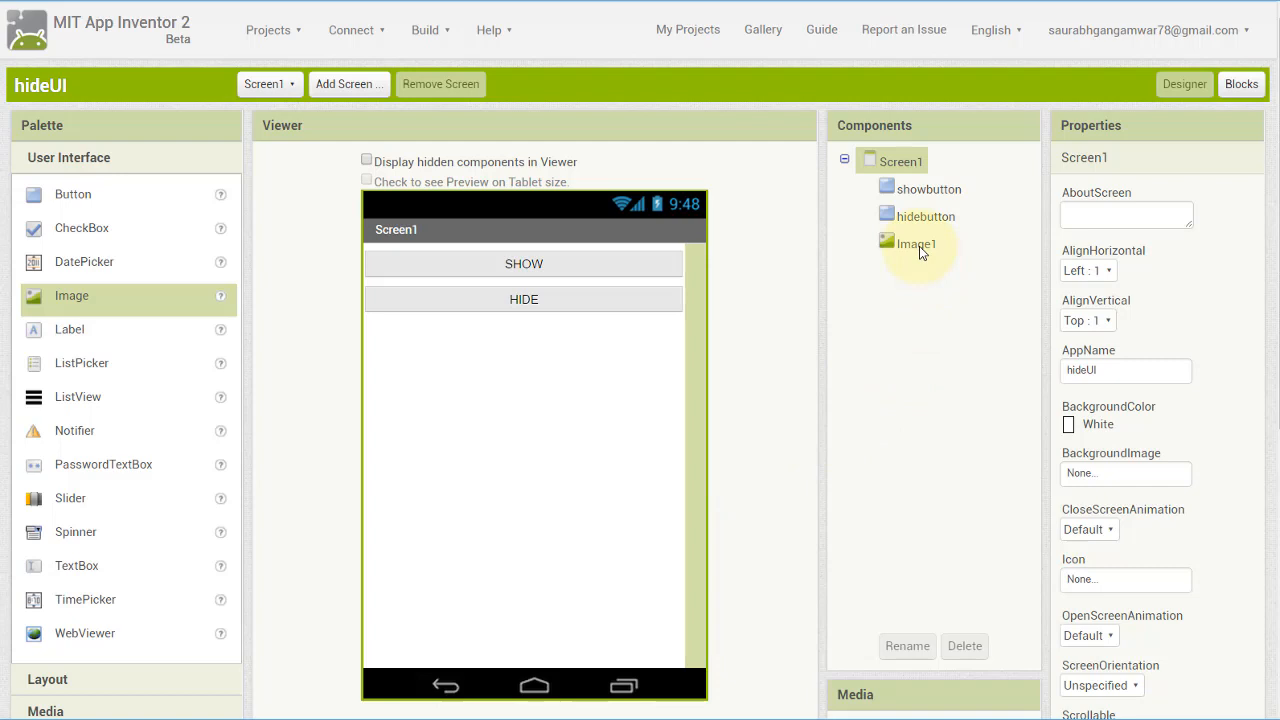
Delete the Image1 component from Screen1
click(914, 243)
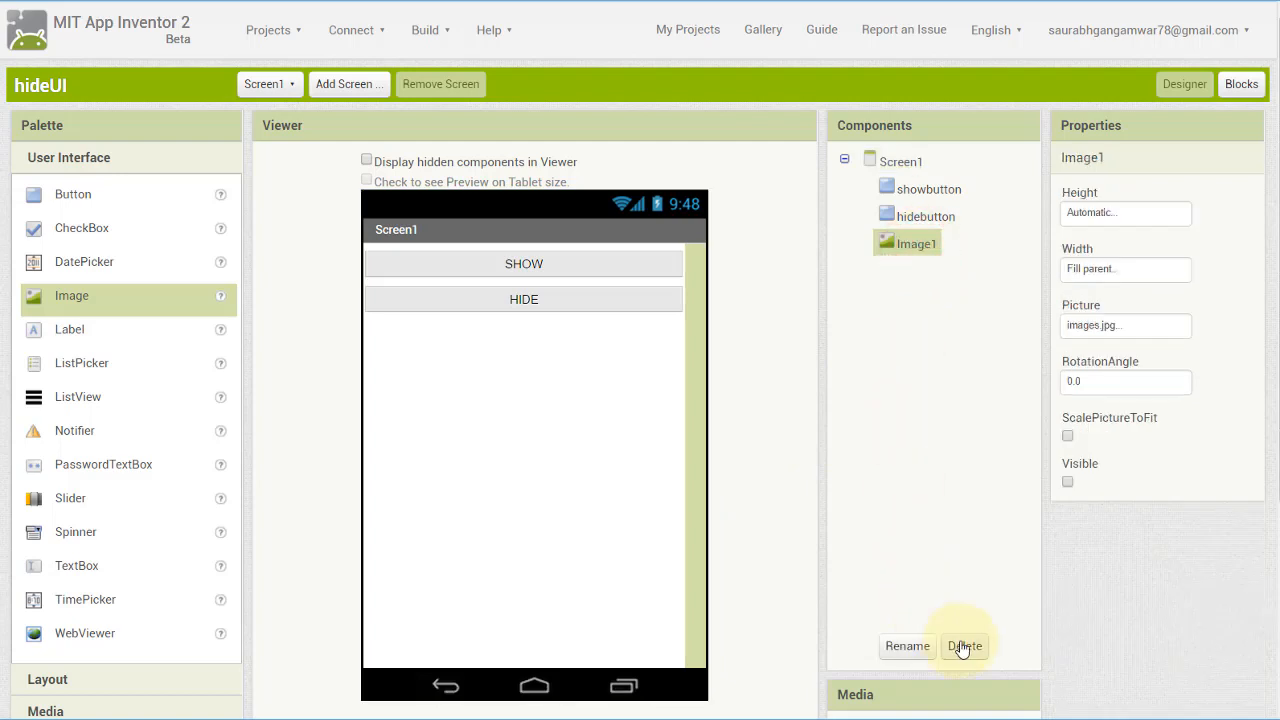
click(963, 645)
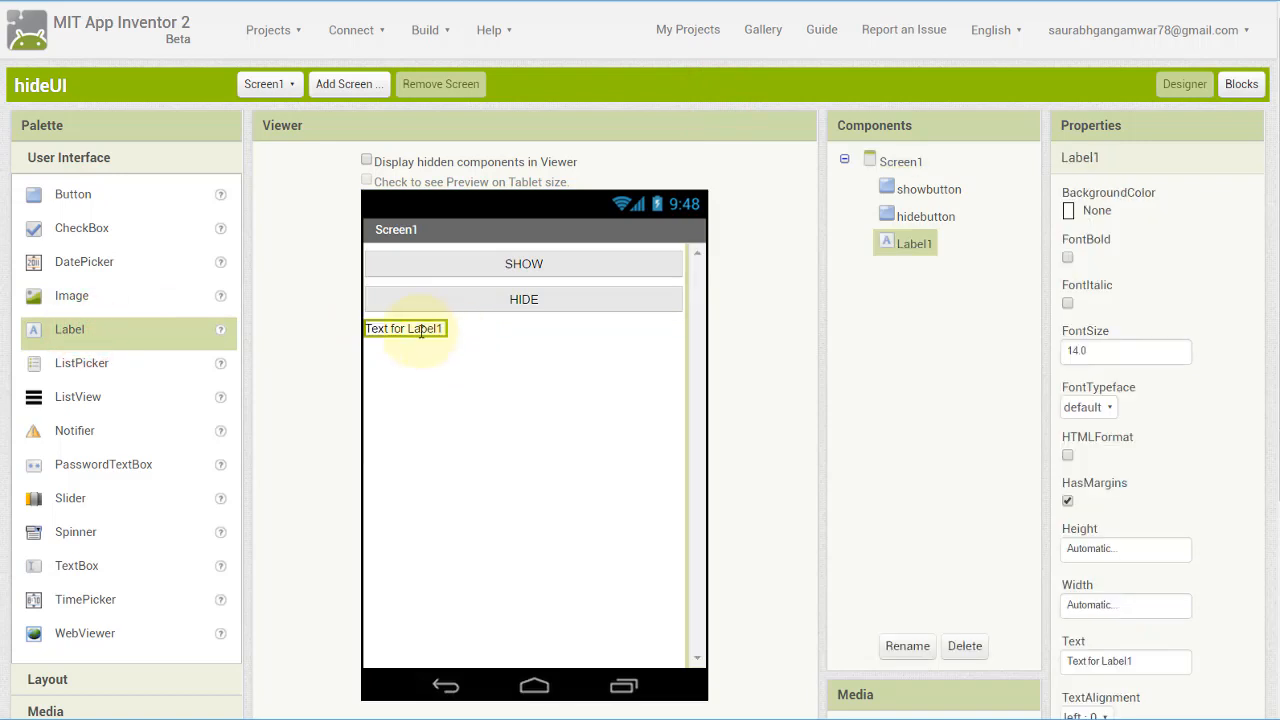
scroll(down, 3)
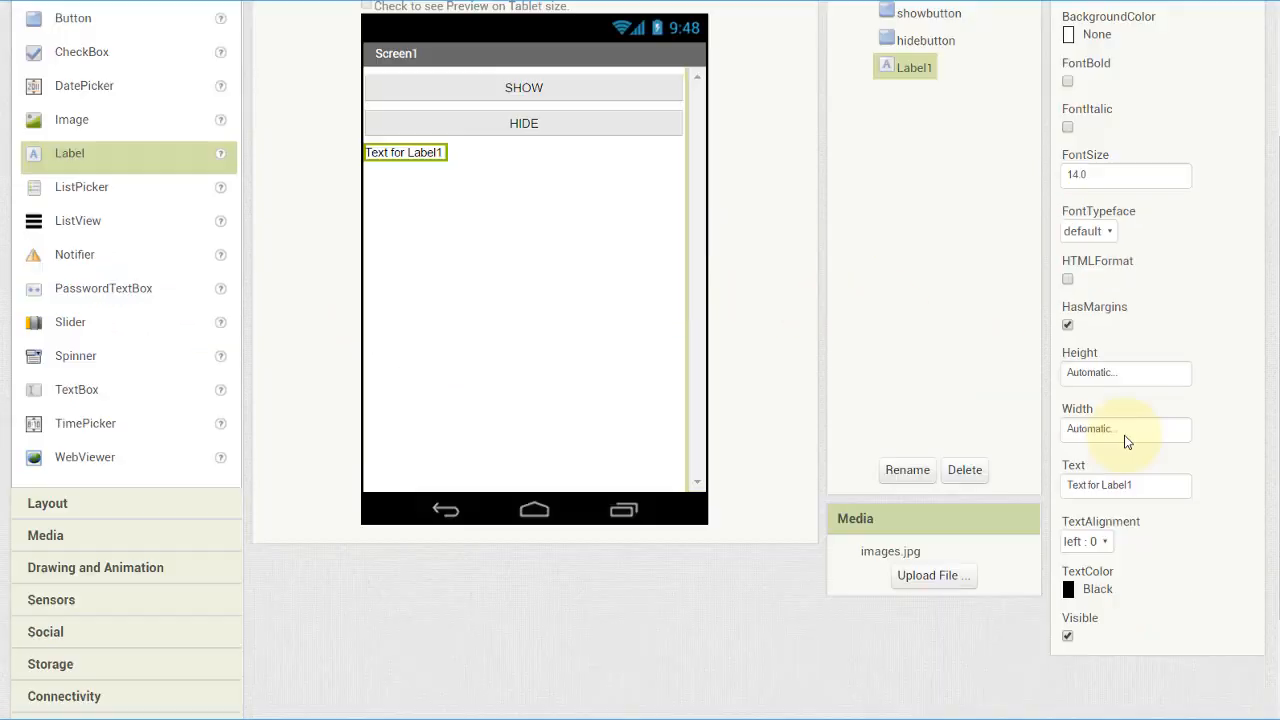
Set the new label's Text to 'My text', Width to Fill parent, and alignment to center
text(My text)
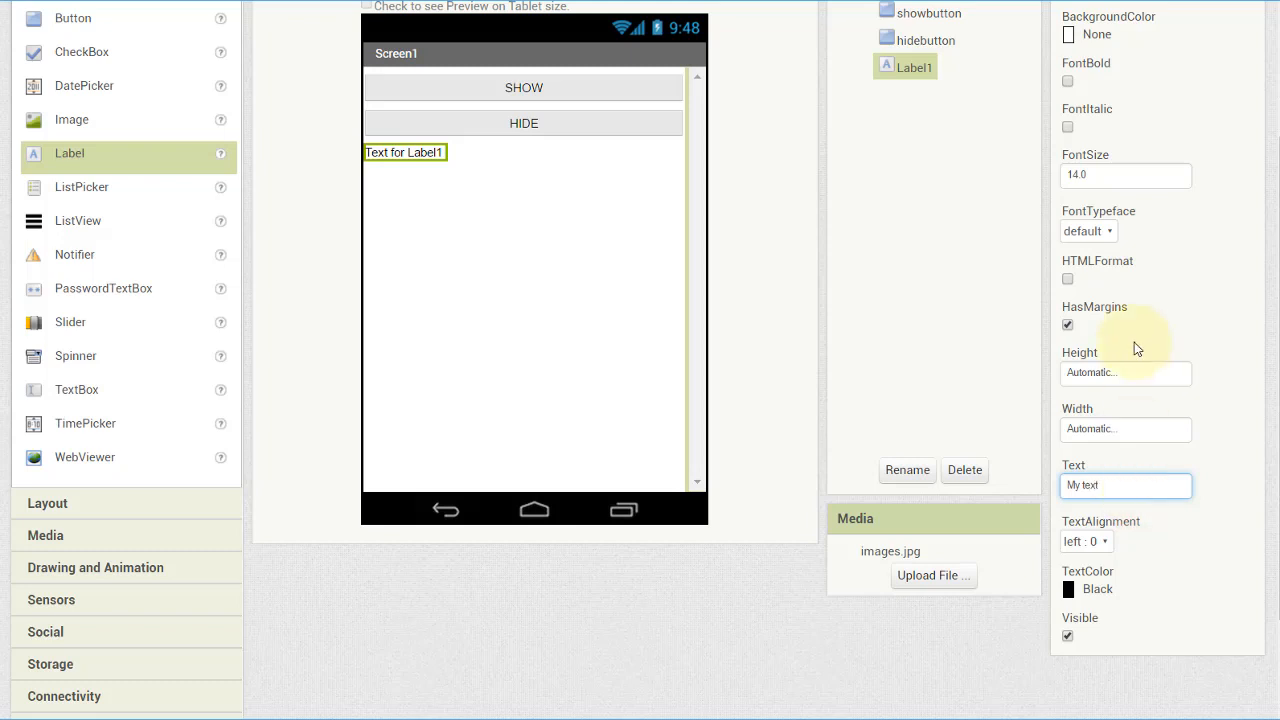
click(1125, 428)
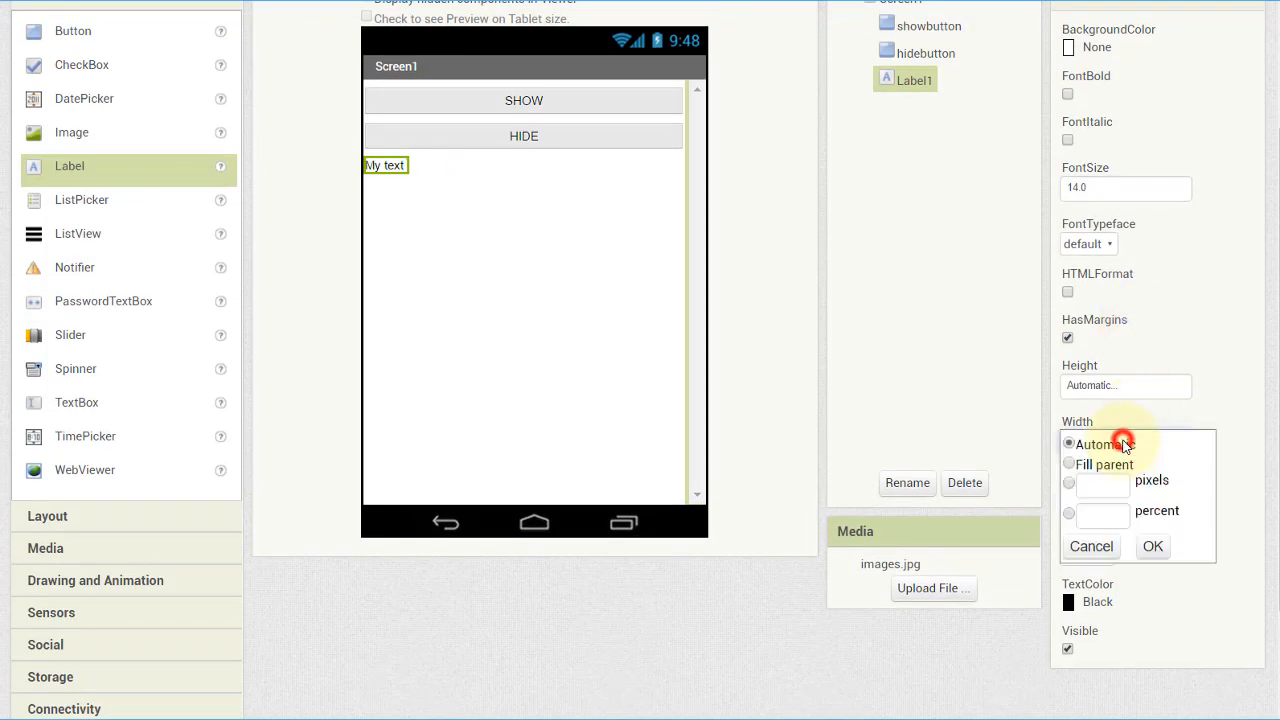
click(1152, 546)
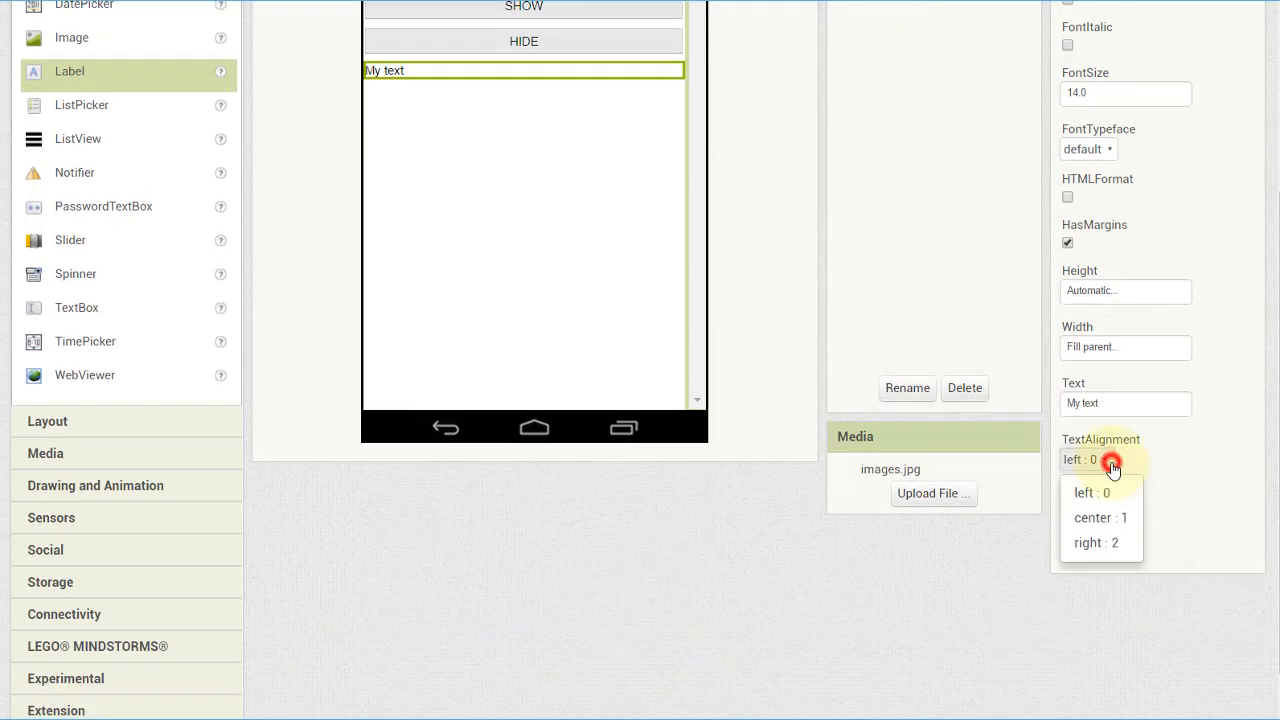
click(1100, 517)
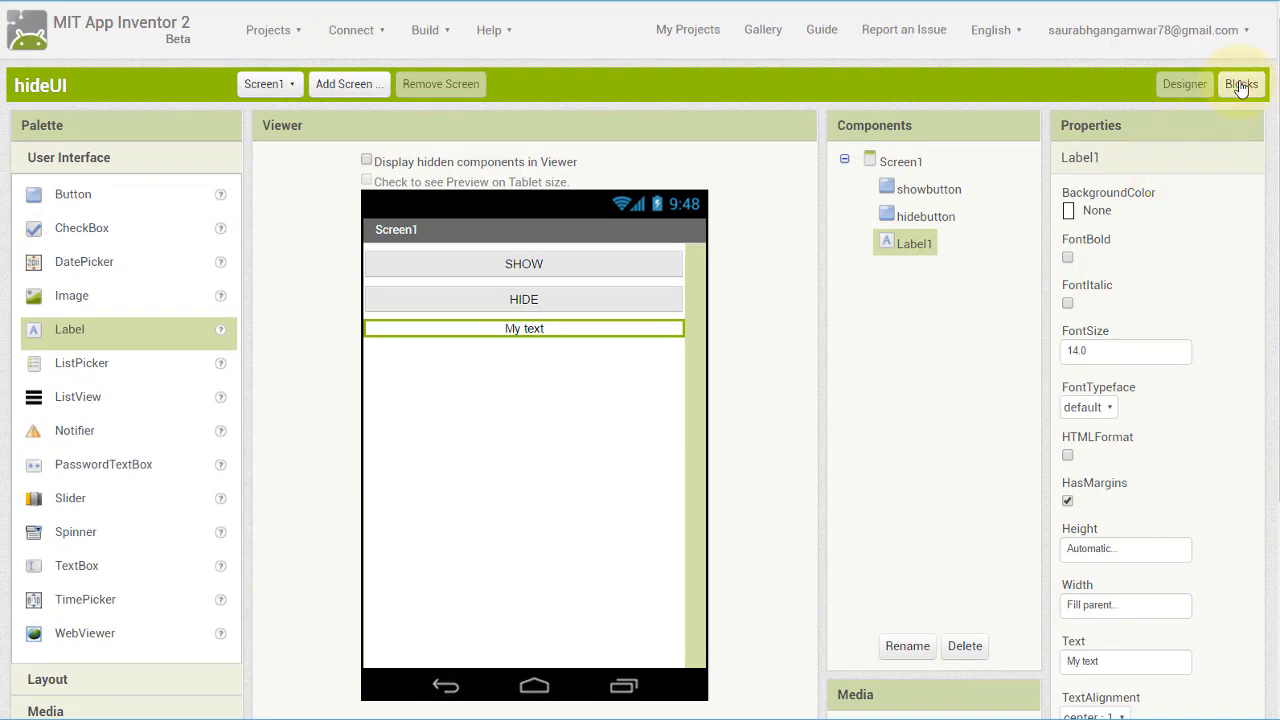
In Blocks, set Label1.Visible to true in showbutton.Click and false in hidebutton.Click
click(1241, 84)
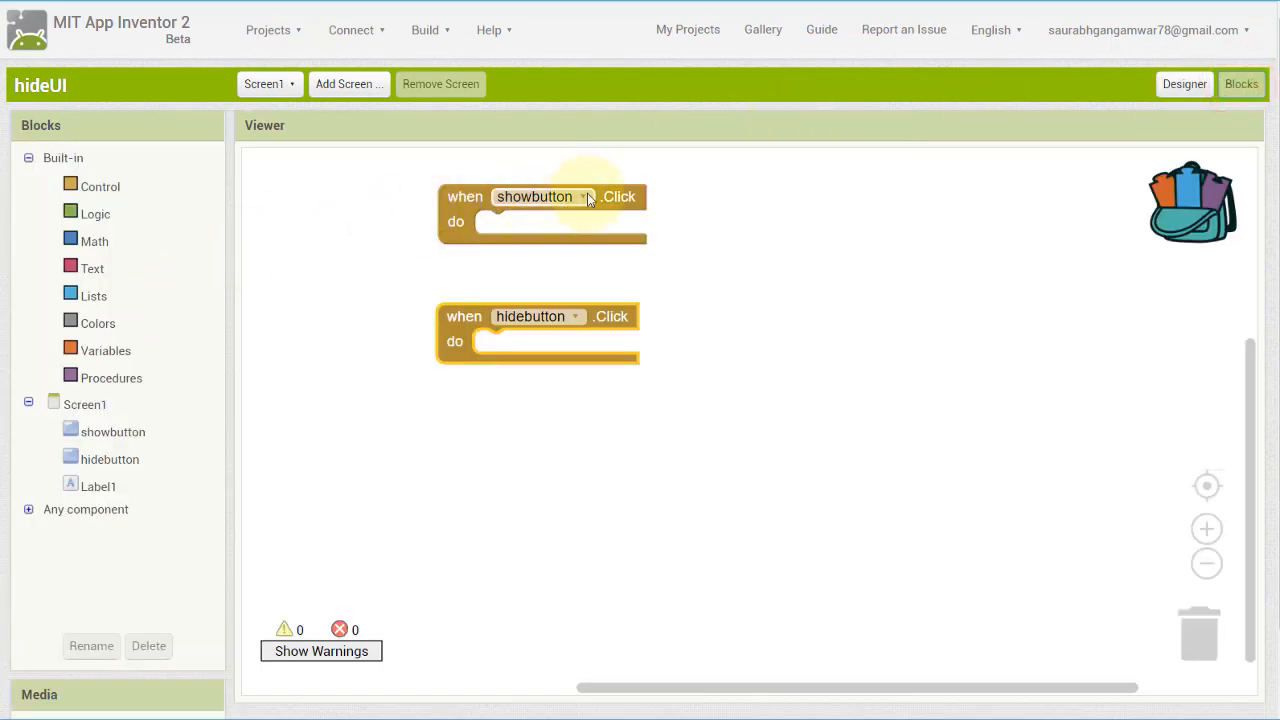
click(98, 486)
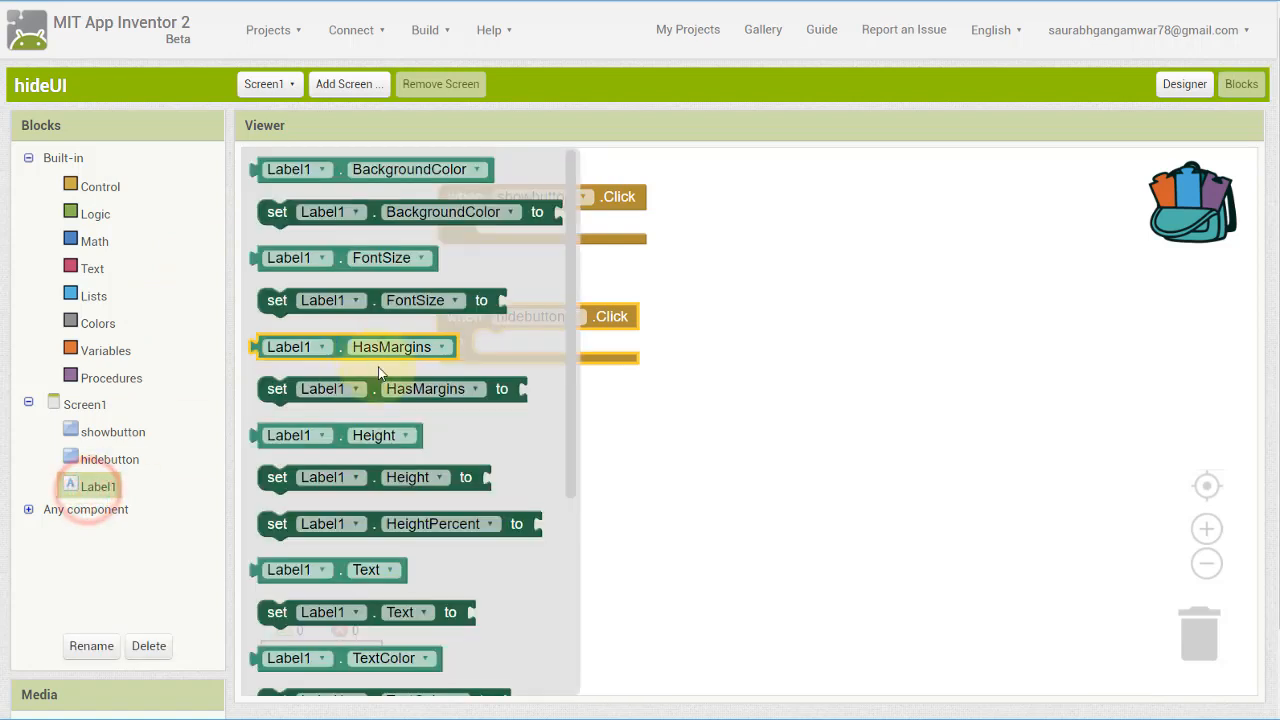
scroll(down, 3)
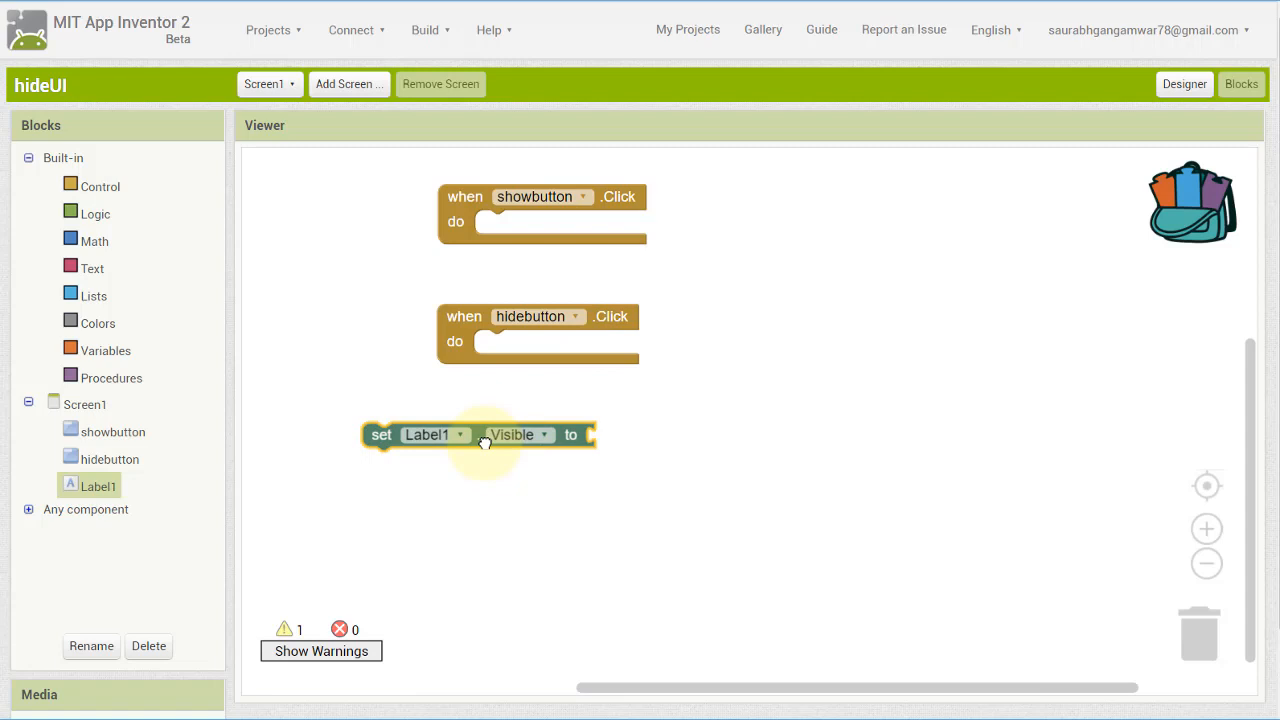
drag(477, 434, 540, 222)
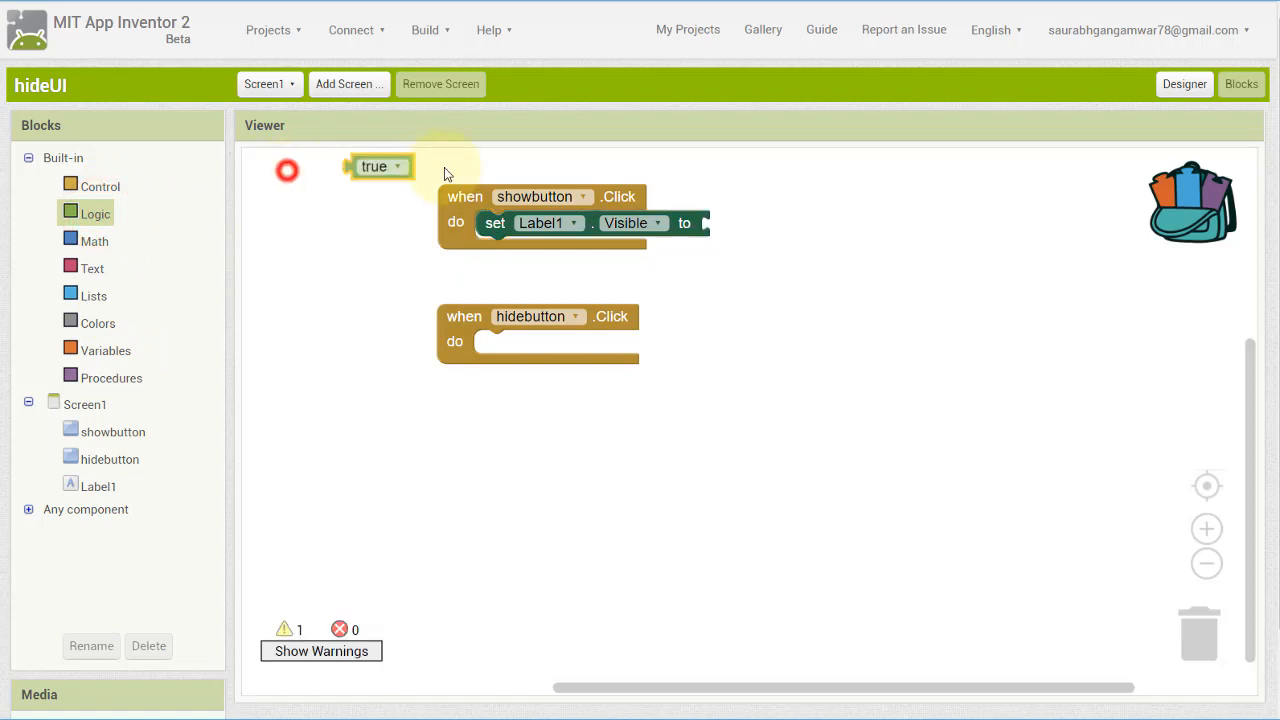
drag(380, 166, 735, 223)
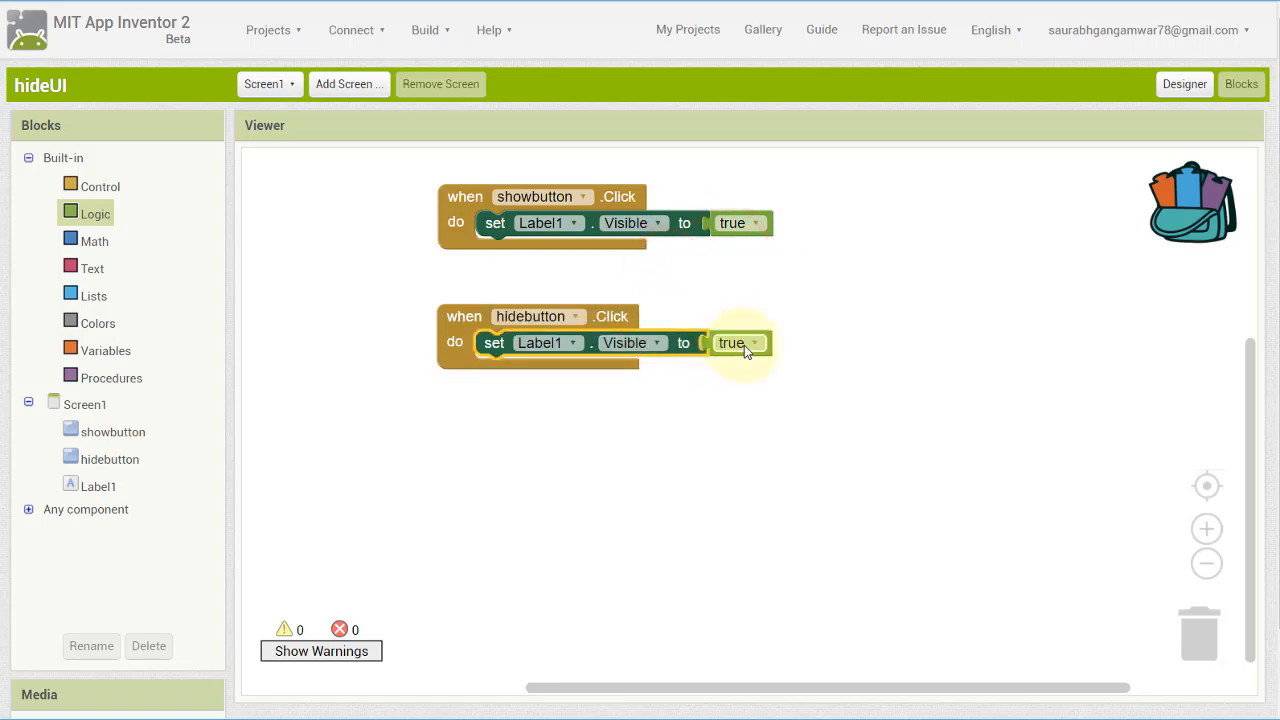
click(740, 342)
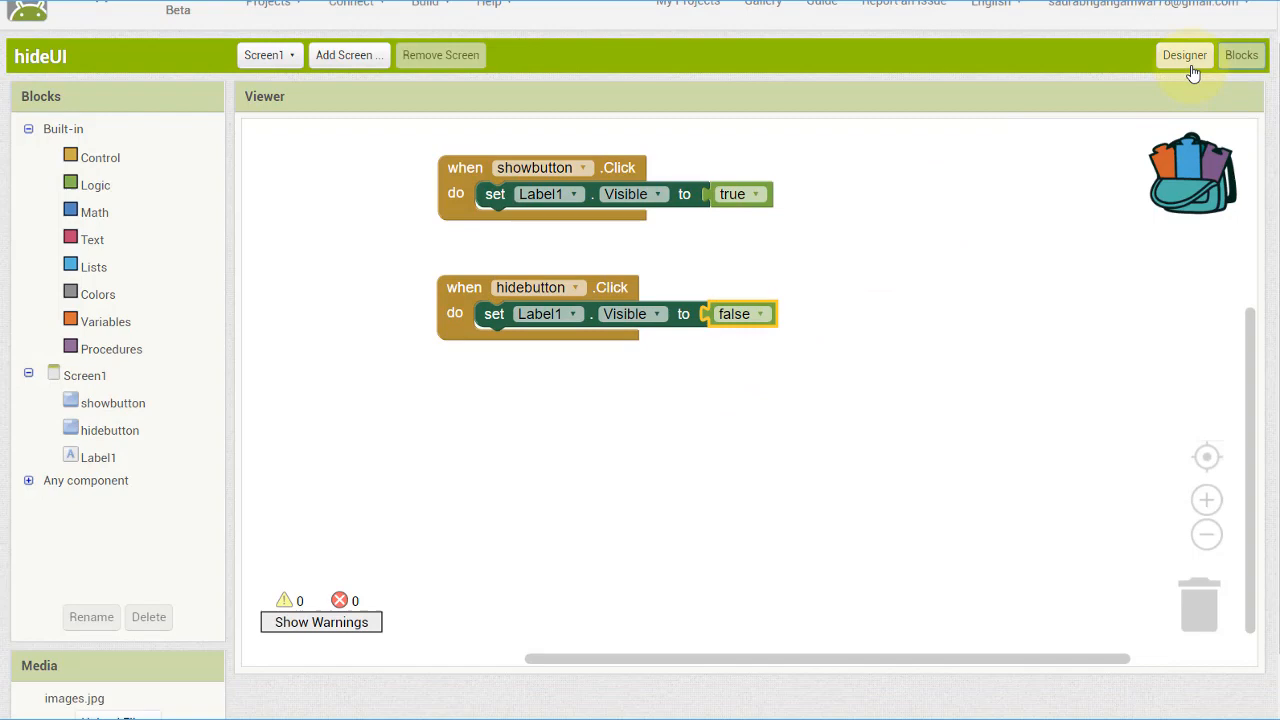
Uncheck Label1's Visible property in the Designer and open the Connect menu
click(1184, 55)
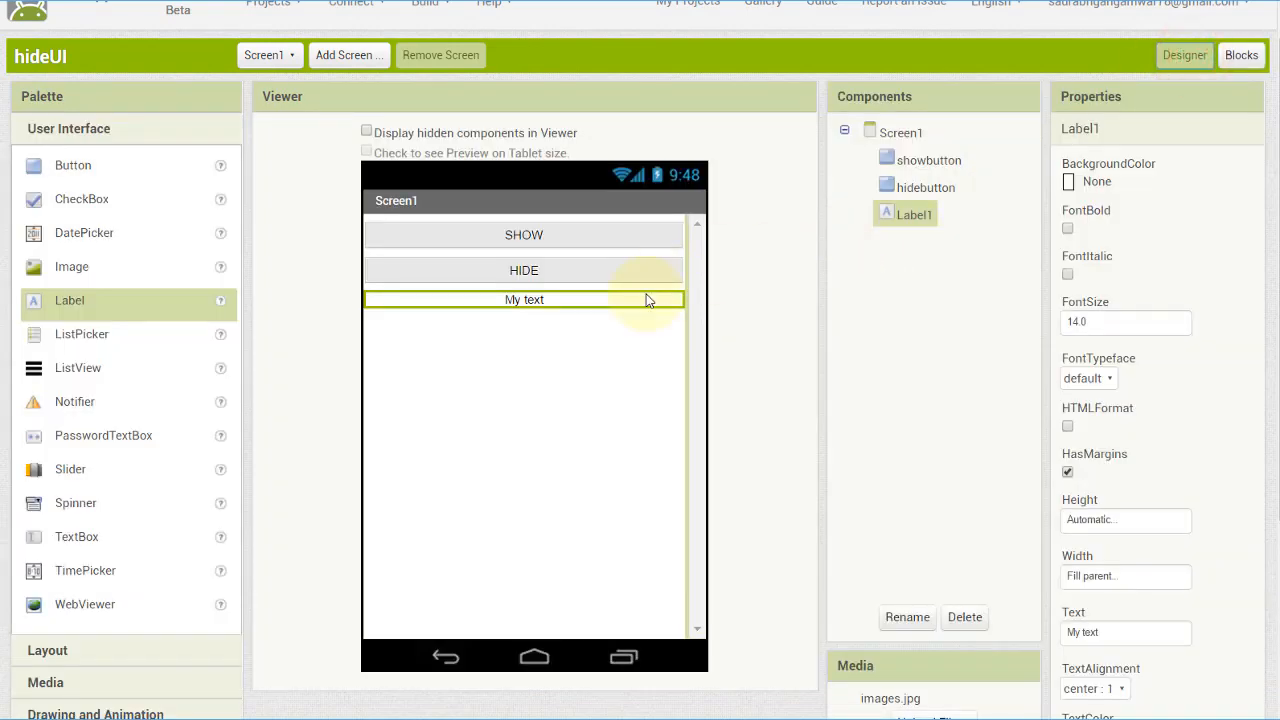
scroll(down, 3)
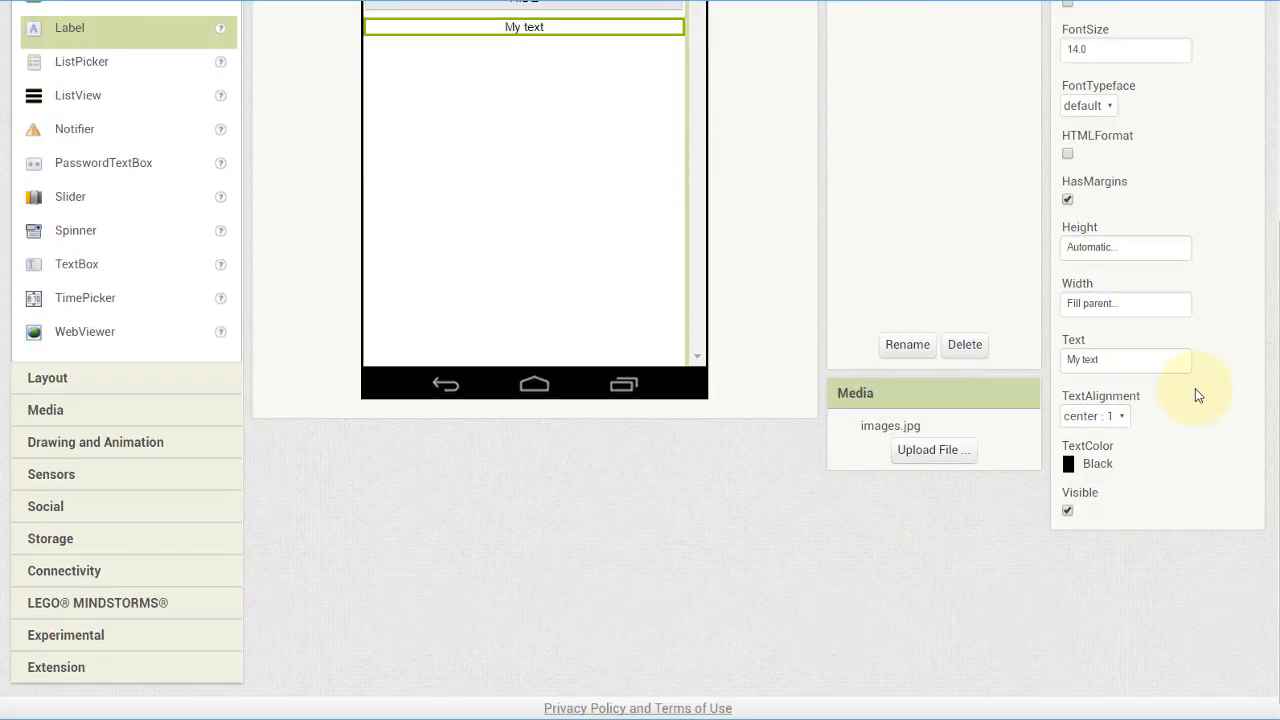
click(1067, 510)
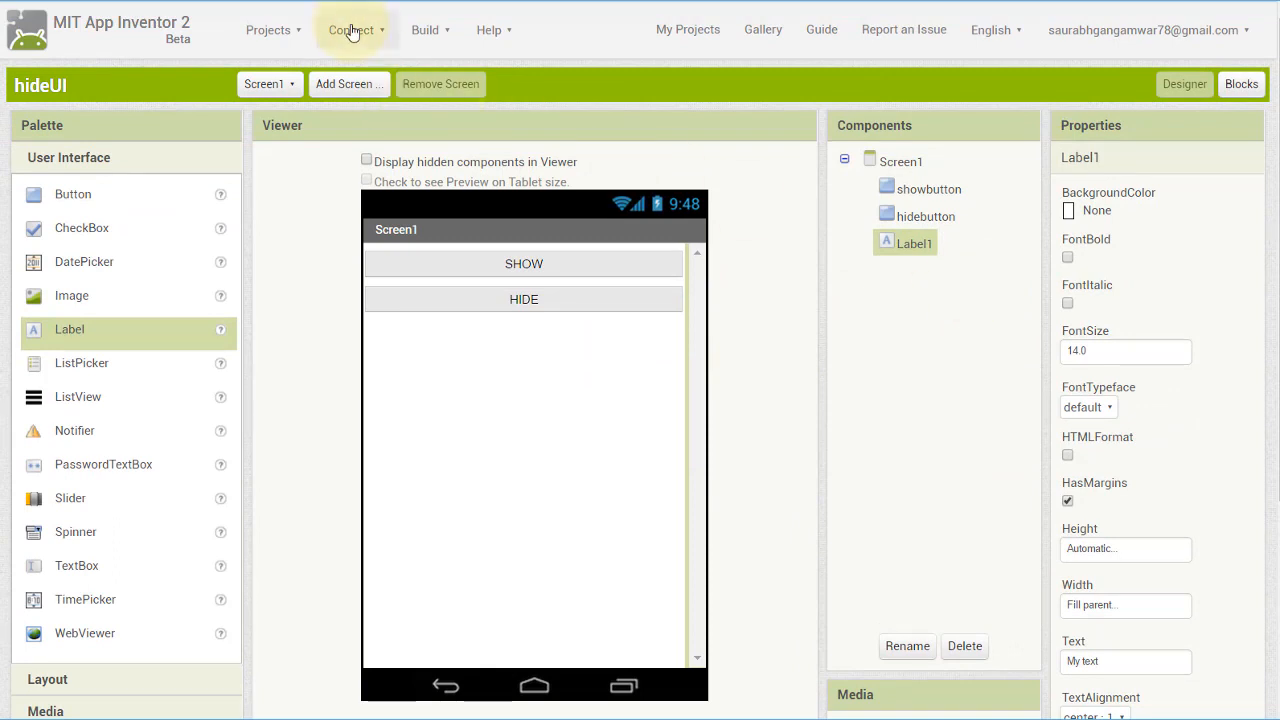
click(351, 29)
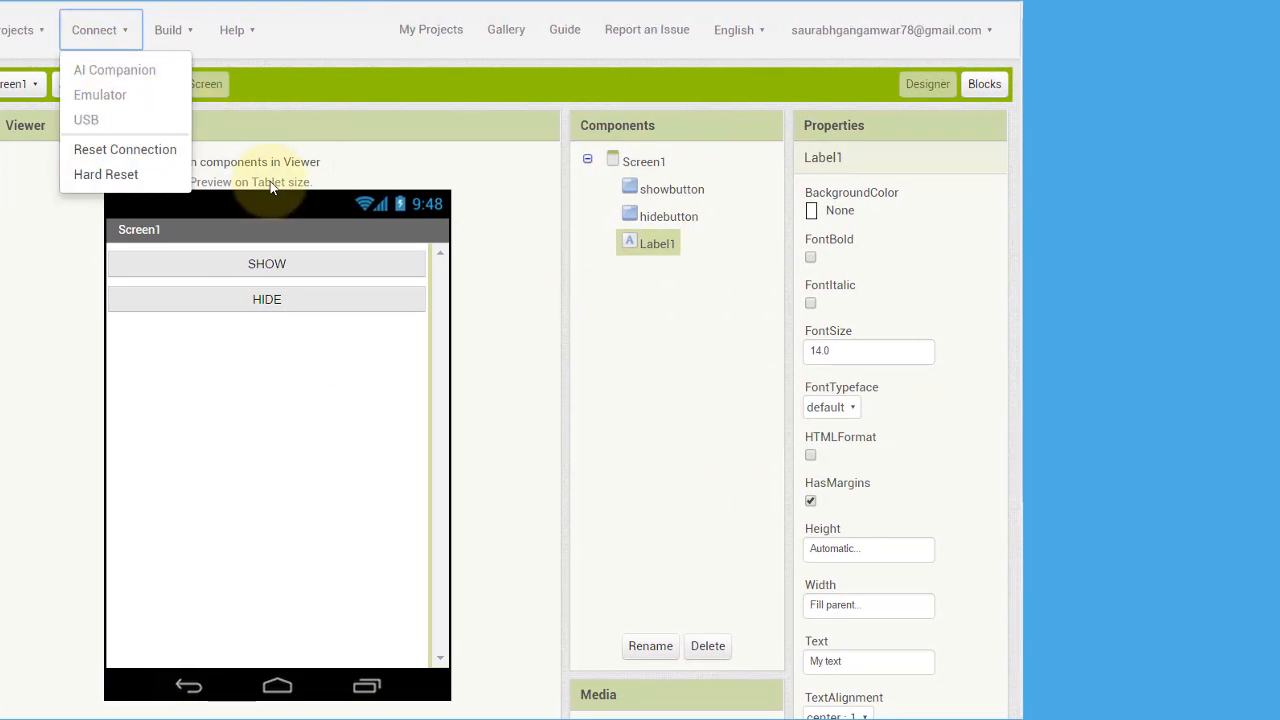